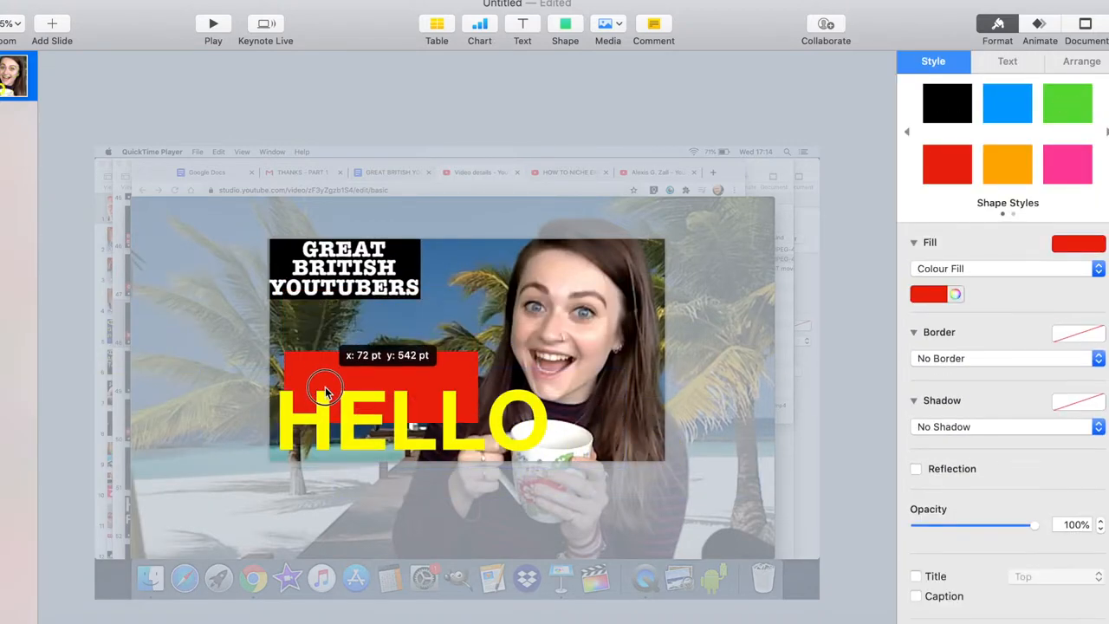
- Drag the red box on the sample thumbnail to sit behind HELLO
{"action": "left_click_drag", "start_coordinate": [325, 390], "coordinate": [303, 432]}
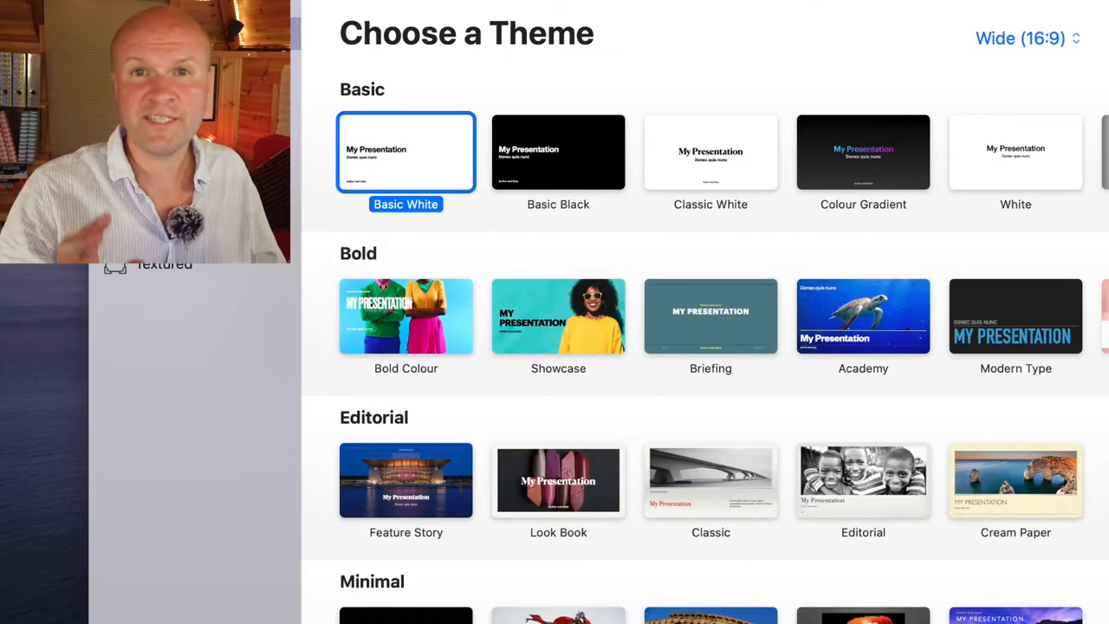
- Create a new presentation with the slide size set to Wide (16:9)
{"action": "left_click", "coordinate": [1027, 38]}
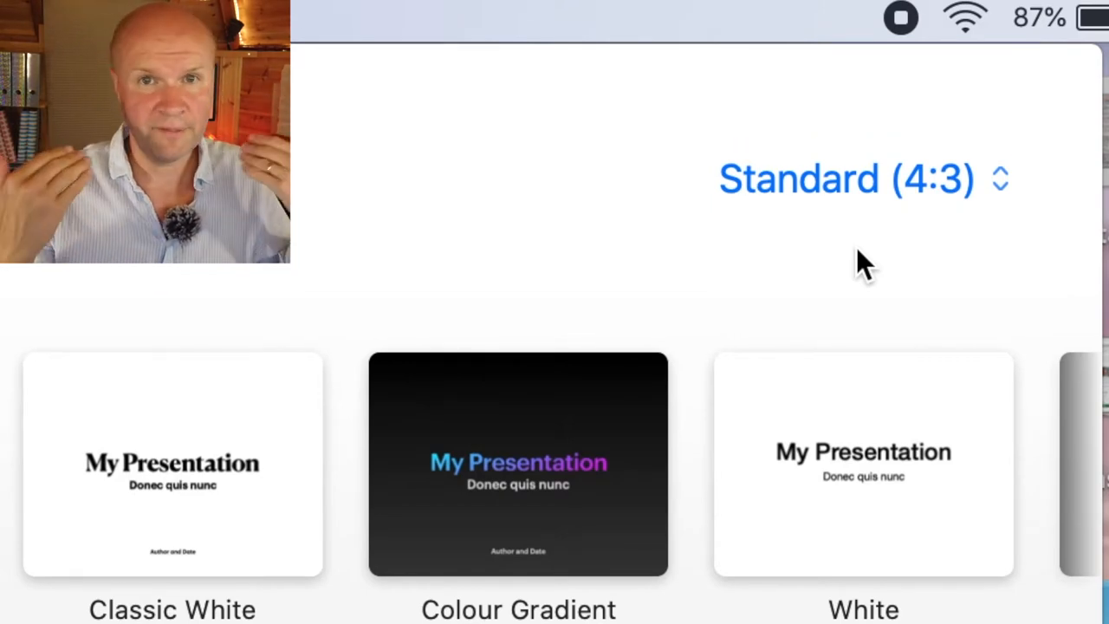
{"action": "left_click", "coordinate": [845, 178]}
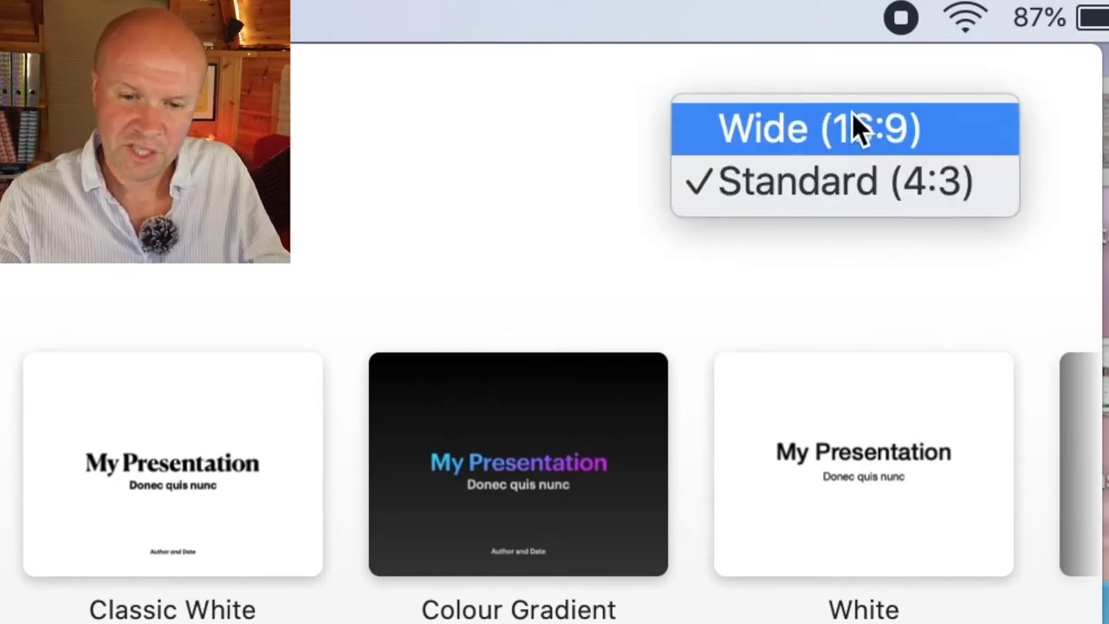
{"action": "left_click", "coordinate": [814, 129]}
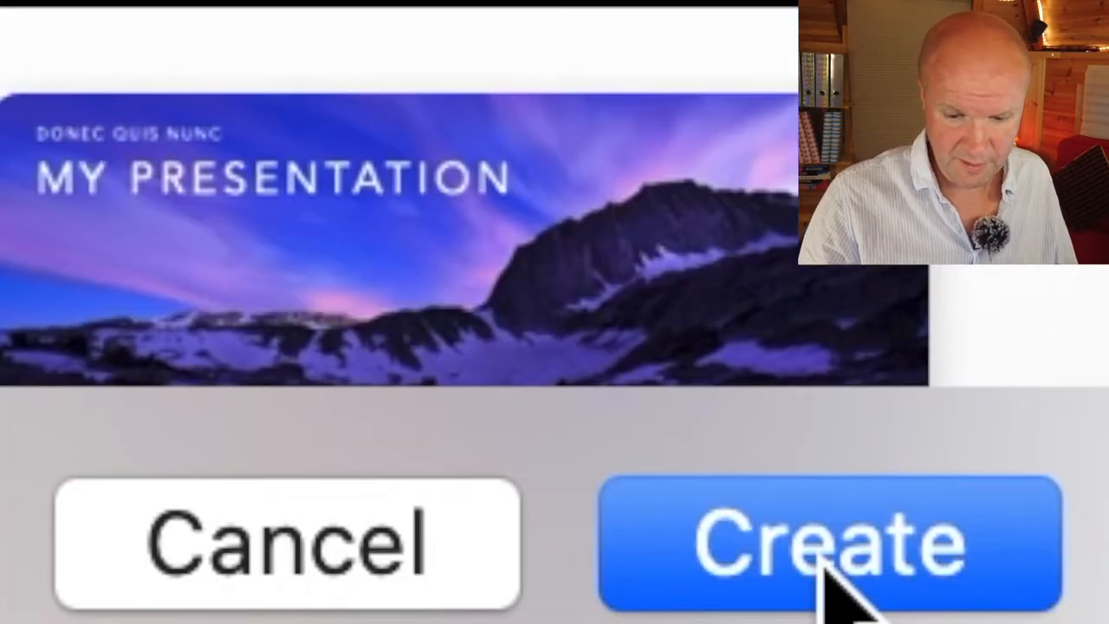
{"action": "left_click", "coordinate": [832, 541]}
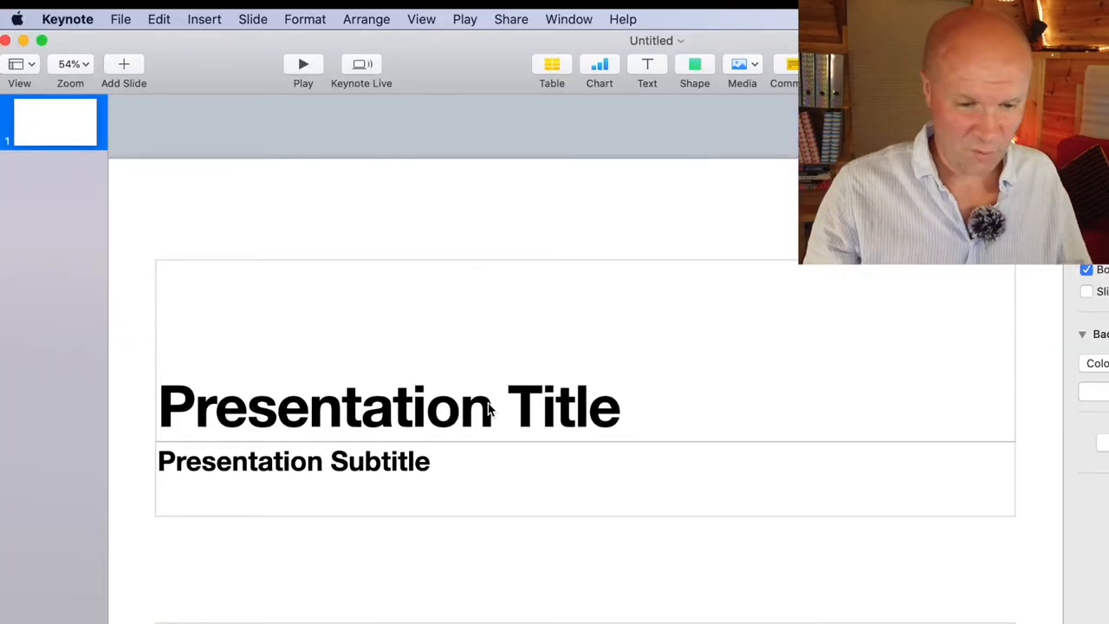
- Delete the Presentation Title placeholder from the new slide
{"action": "left_click", "coordinate": [390, 405]}
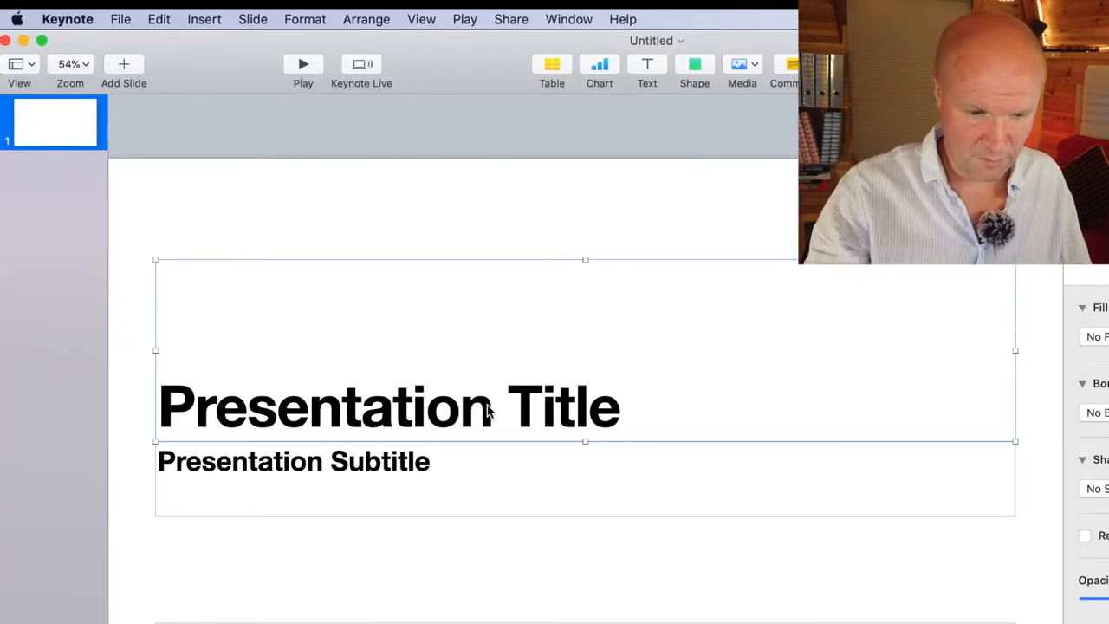
{"action": "key", "text": "Delete"}
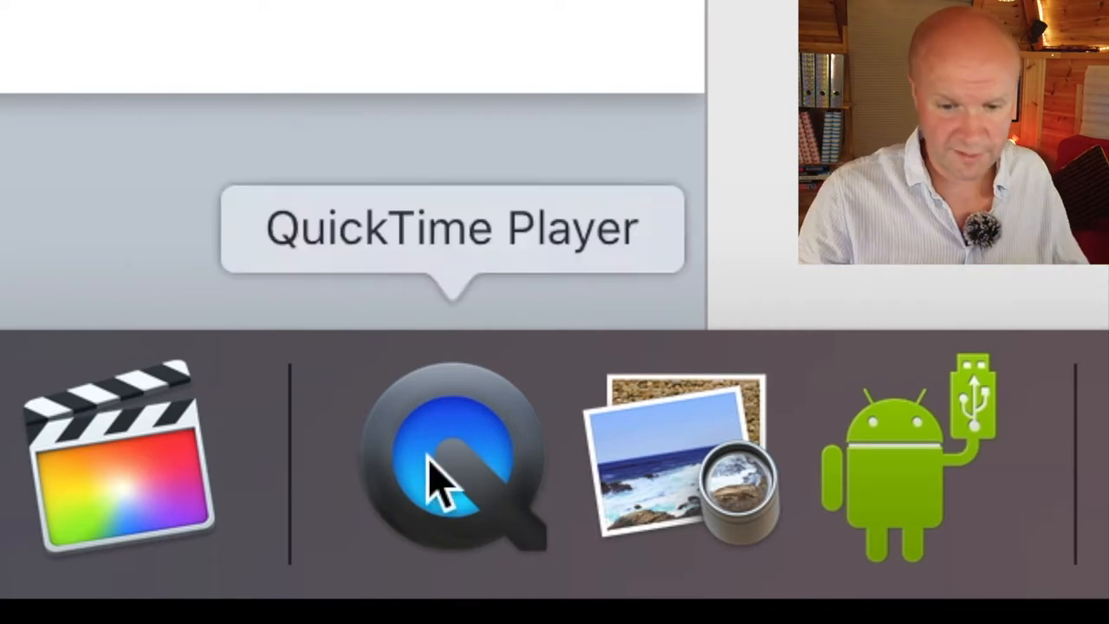
- Launch QuickTime Player from the Dock, open the recording and play it
{"action": "left_click", "coordinate": [451, 463]}
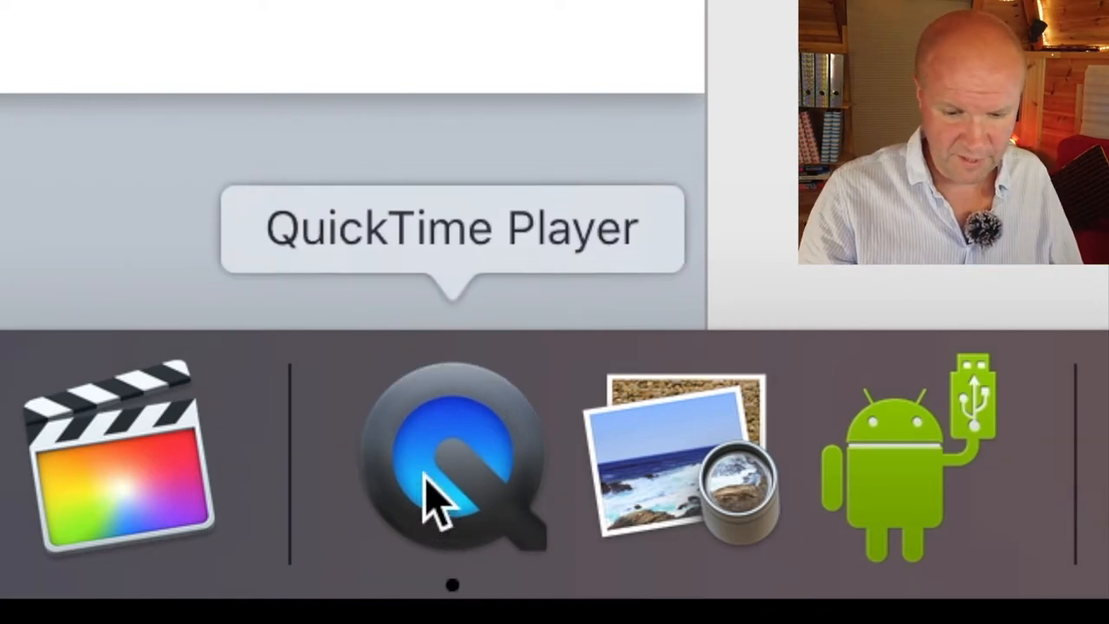
{"action": "left_click", "coordinate": [452, 450]}
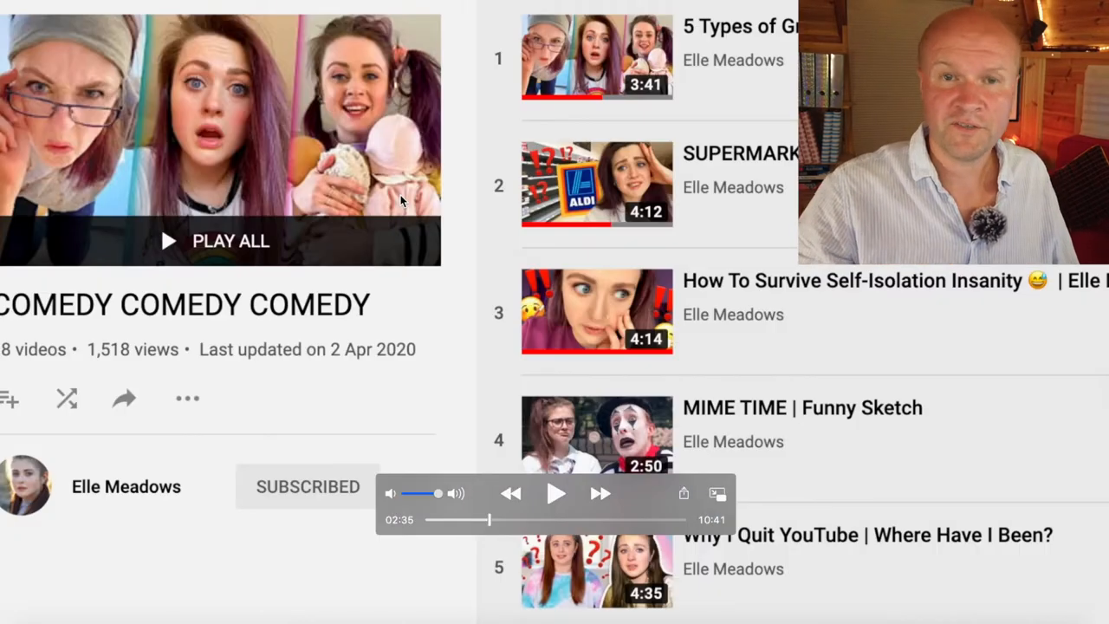
{"action": "left_click", "coordinate": [245, 11]}
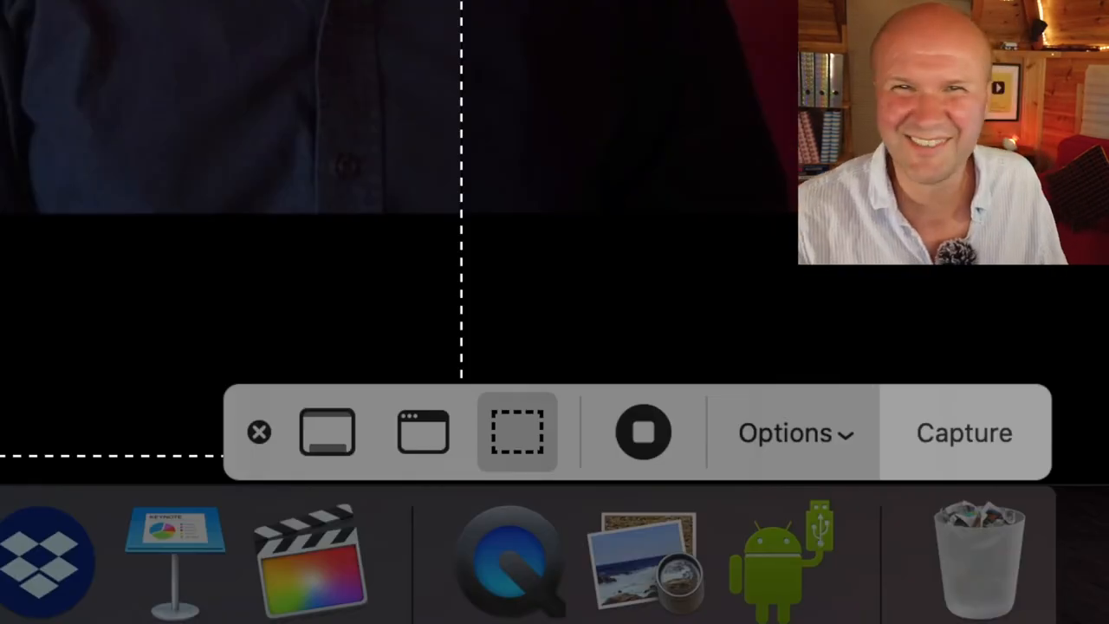
{"action": "mouse_move", "coordinate": [643, 433]}
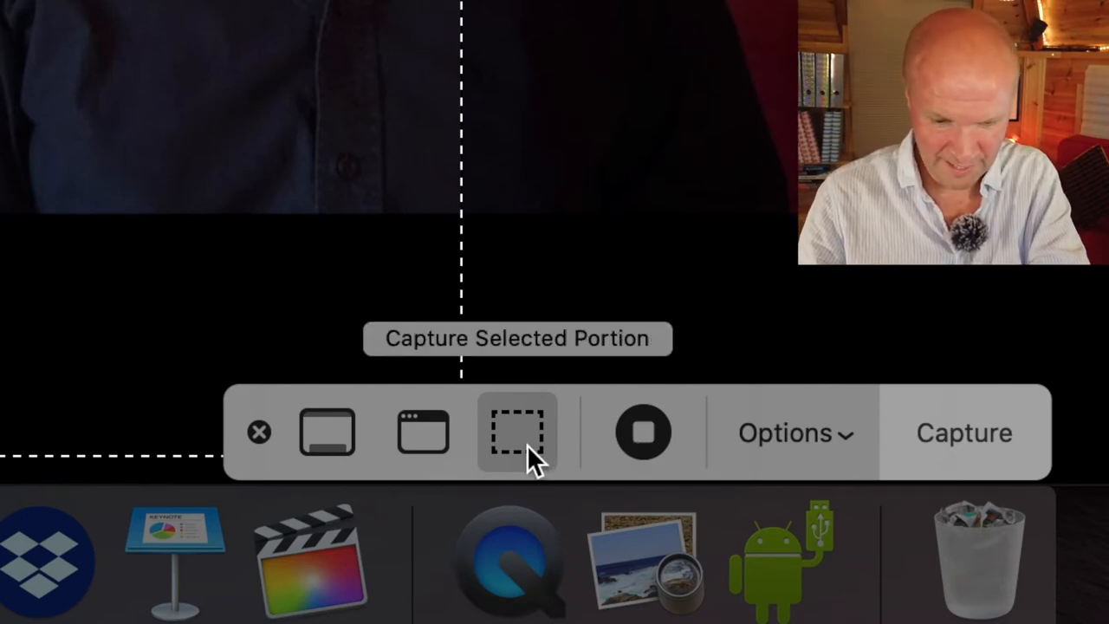
{"action": "mouse_move", "coordinate": [328, 432]}
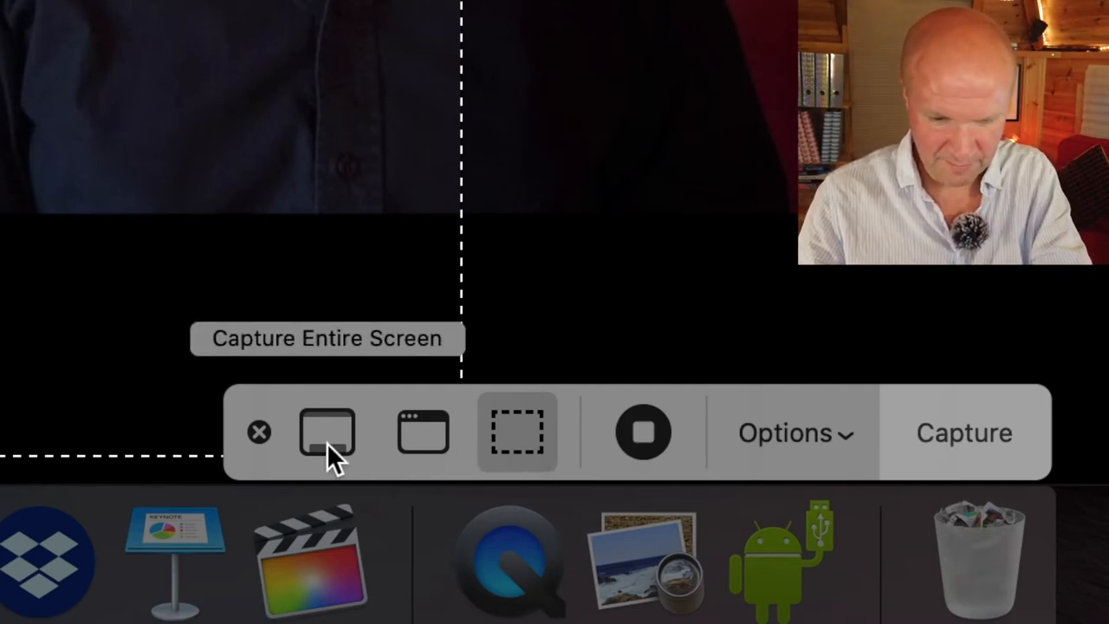
- Switch the Screenshot toolbar to Capture Selected Window to grab the video frame
{"action": "left_click", "coordinate": [423, 433]}
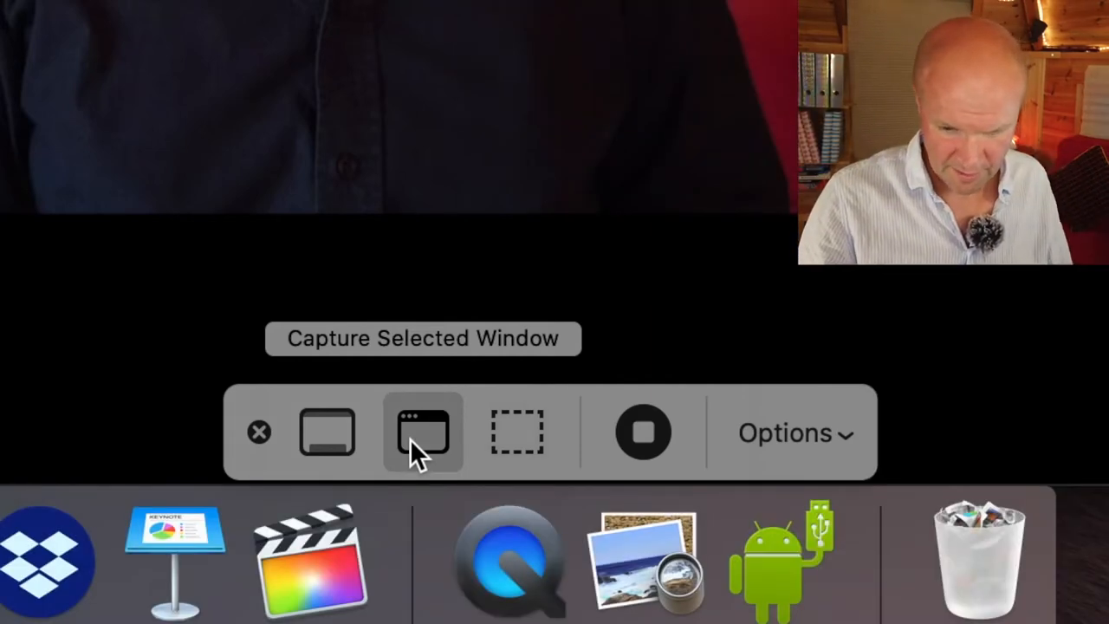
{"action": "left_click", "coordinate": [423, 433]}
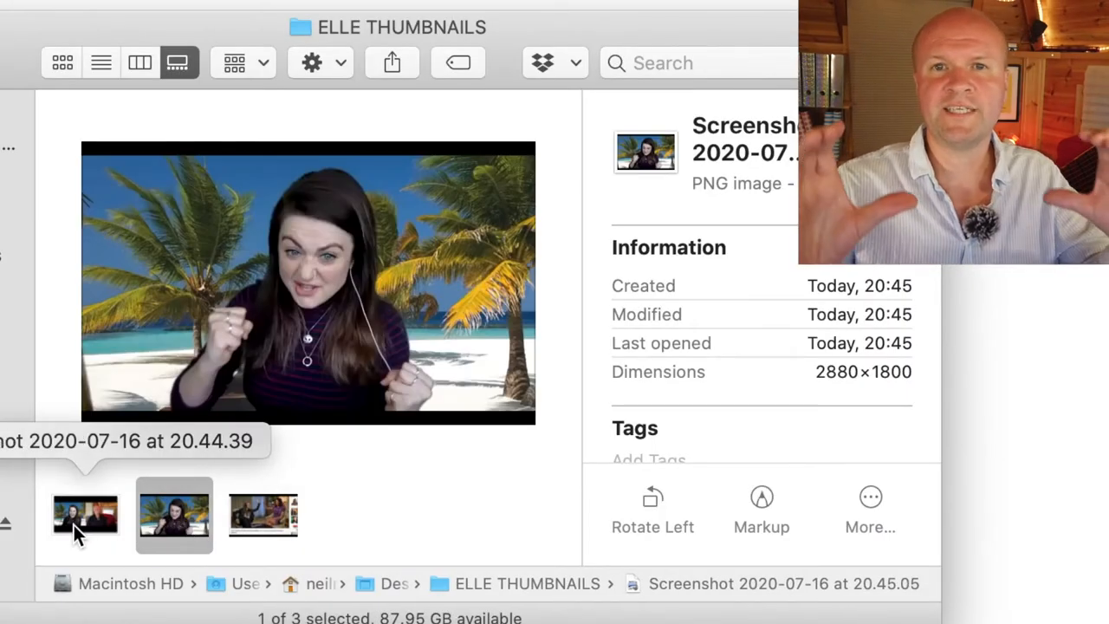
- Preview the 20.44.39, 20.45.05 and following screenshots in Finder's Gallery strip
{"action": "left_click", "coordinate": [85, 514]}
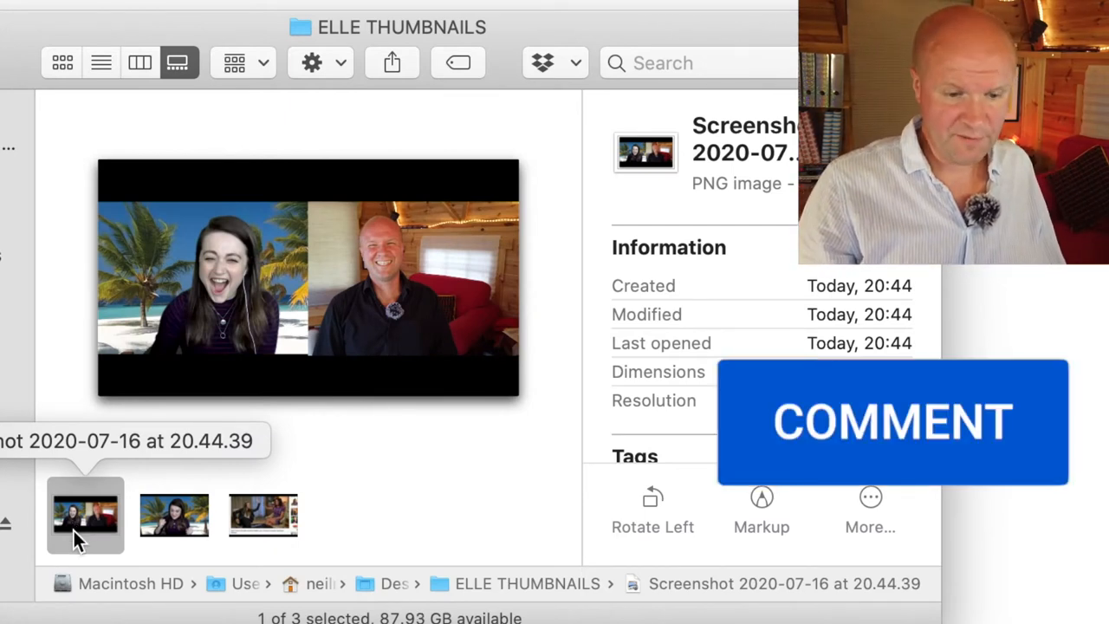
{"action": "mouse_move", "coordinate": [173, 515]}
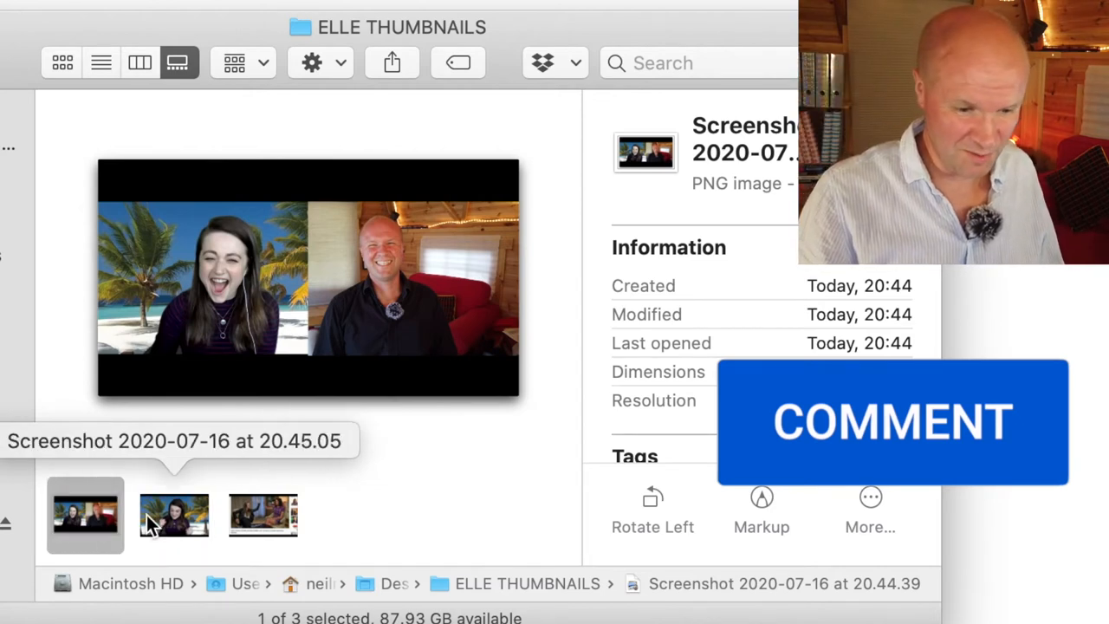
{"action": "left_click", "coordinate": [174, 515]}
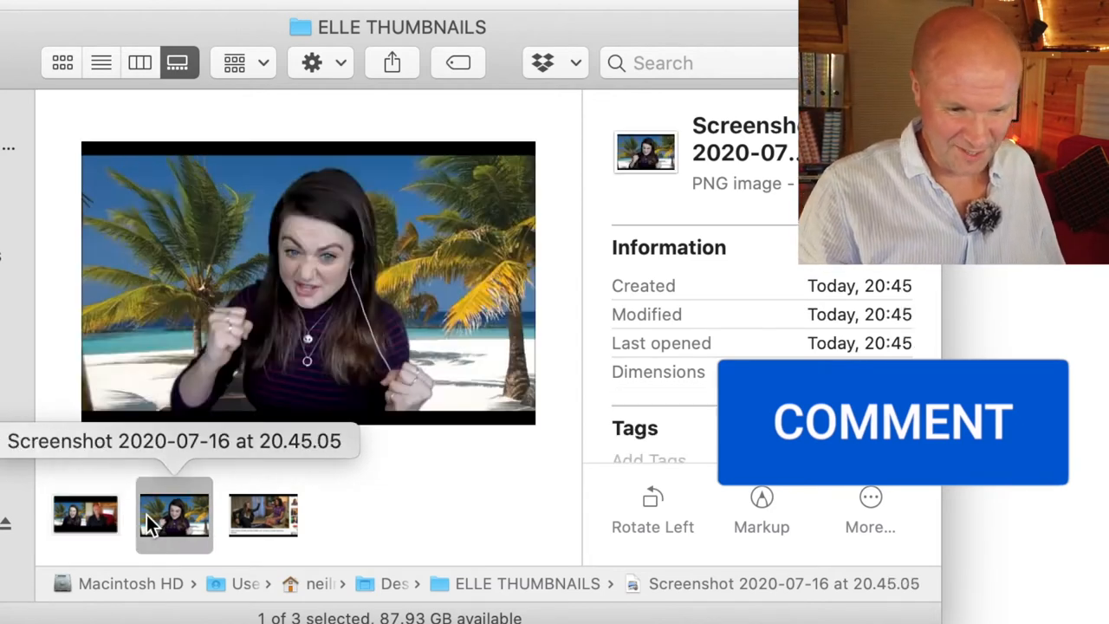
{"action": "left_click", "coordinate": [263, 514]}
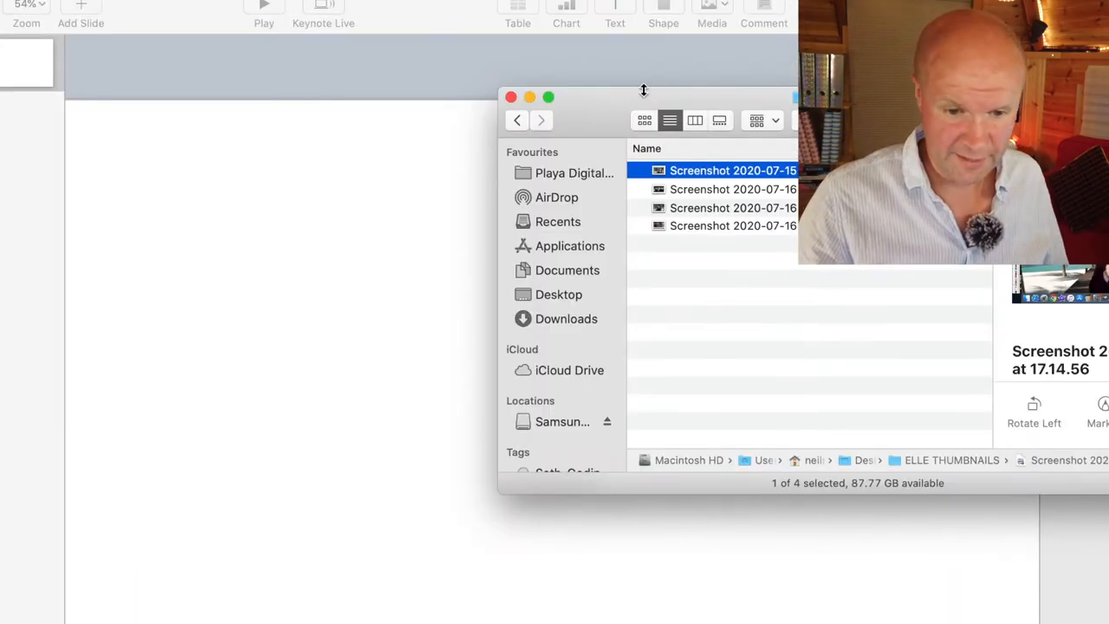
- Drag the face screenshot from Finder onto the blank Keynote slide
{"action": "left_click_drag", "start_coordinate": [732, 170], "coordinate": [424, 227]}
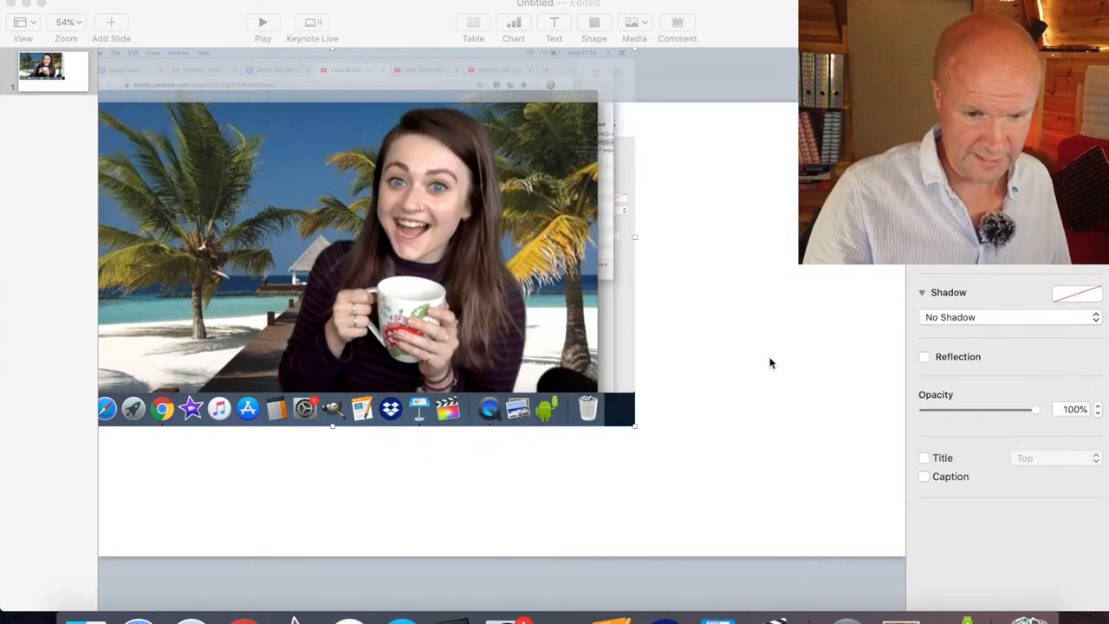
{"action": "mouse_move", "coordinate": [784, 262]}
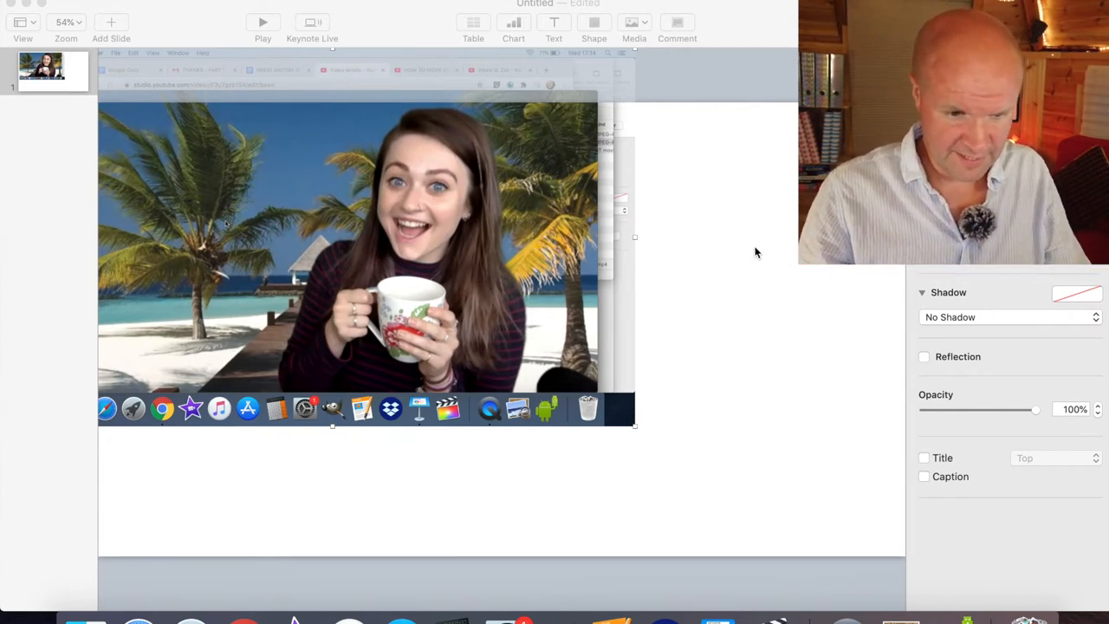
- Change the slide magnification and shrink the mug screenshot by its corner handle
{"action": "left_click", "coordinate": [66, 22]}
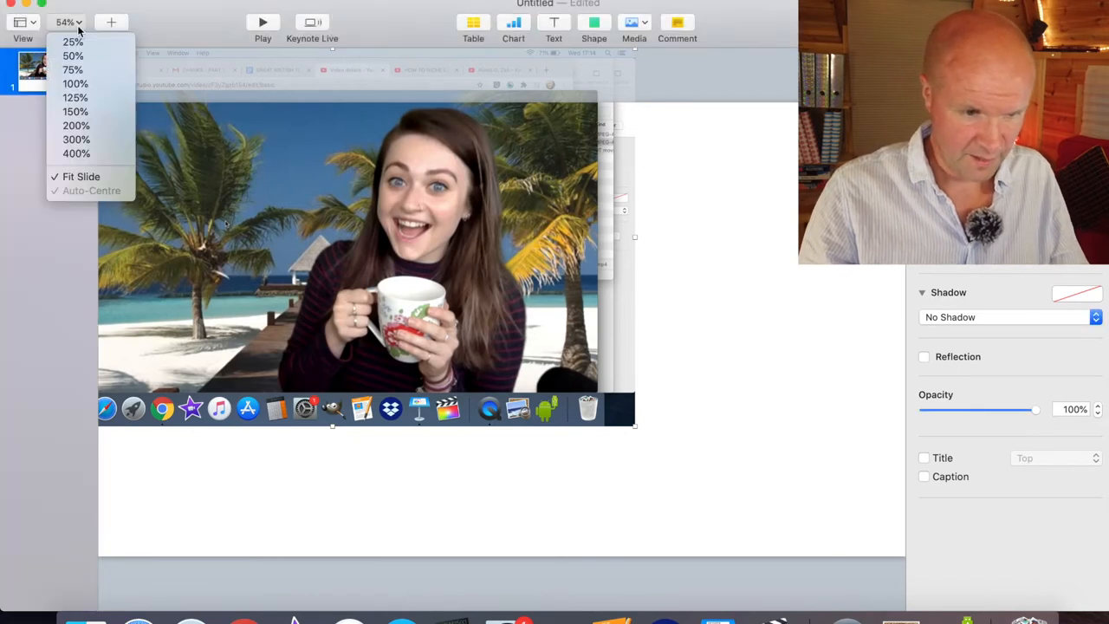
{"action": "left_click", "coordinate": [67, 21]}
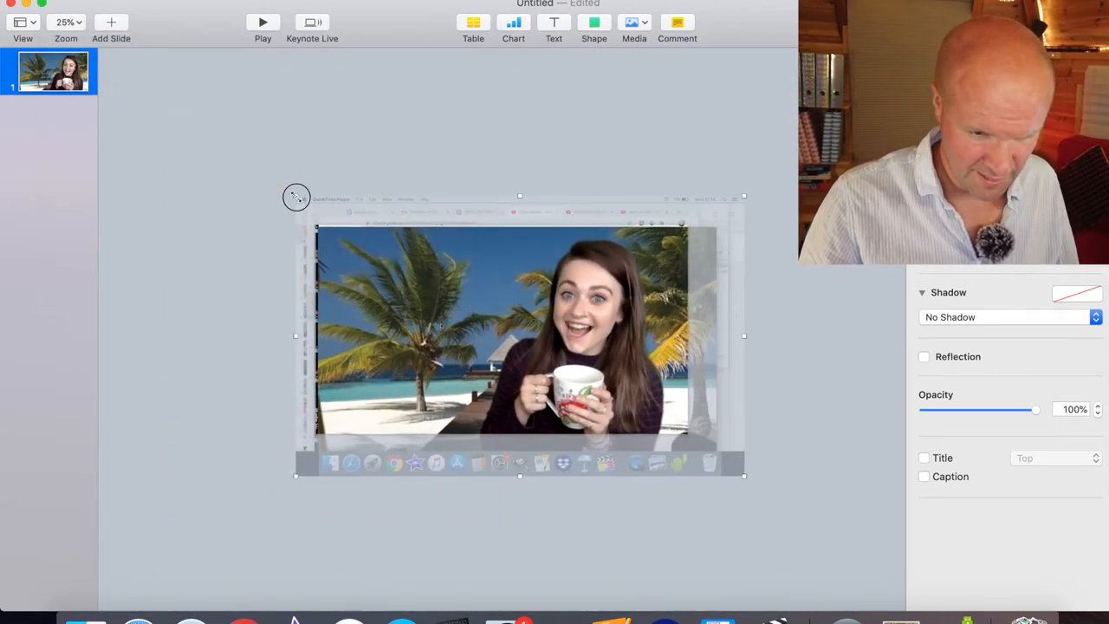
{"action": "left_click_drag", "start_coordinate": [296, 198], "coordinate": [172, 146]}
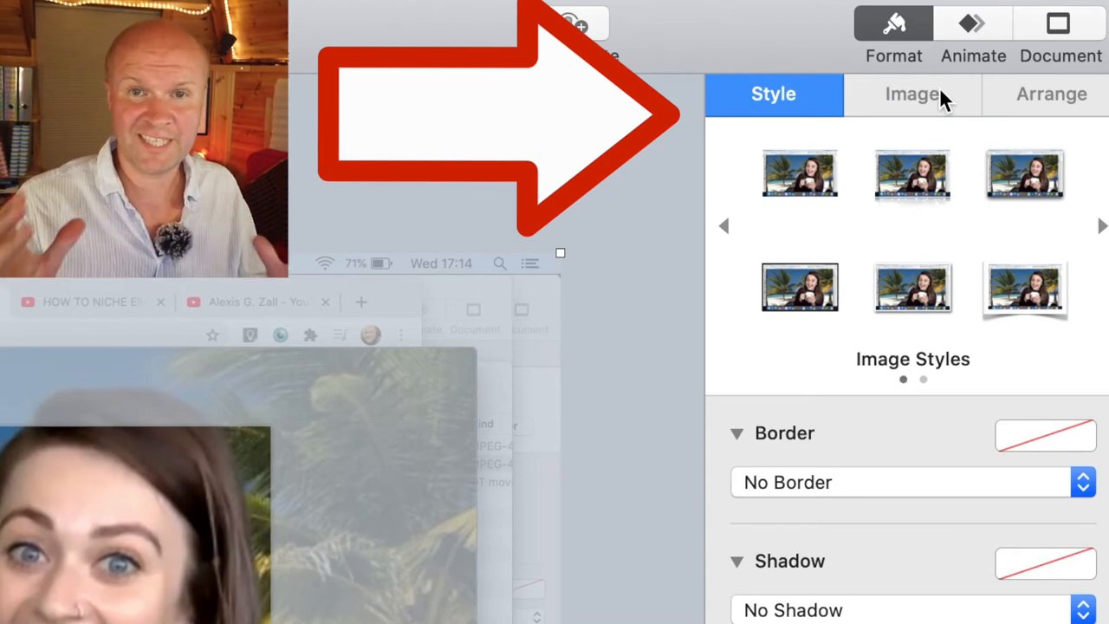
- Turn on Enhance for the mug photo and raise its Exposure slightly
{"action": "left_click", "coordinate": [910, 94]}
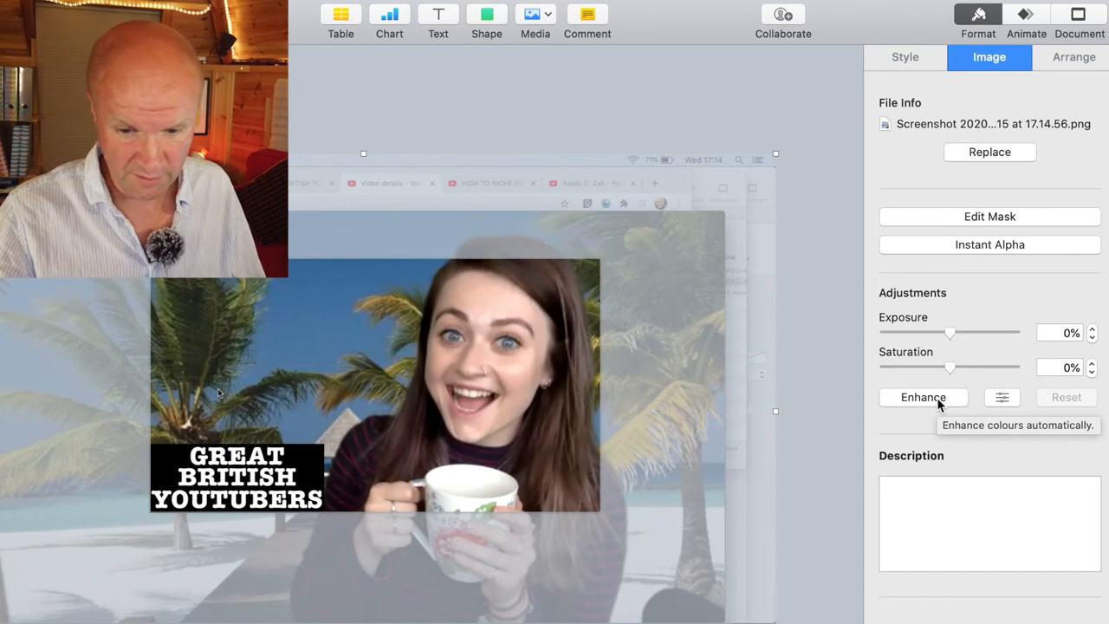
{"action": "left_click", "coordinate": [922, 396]}
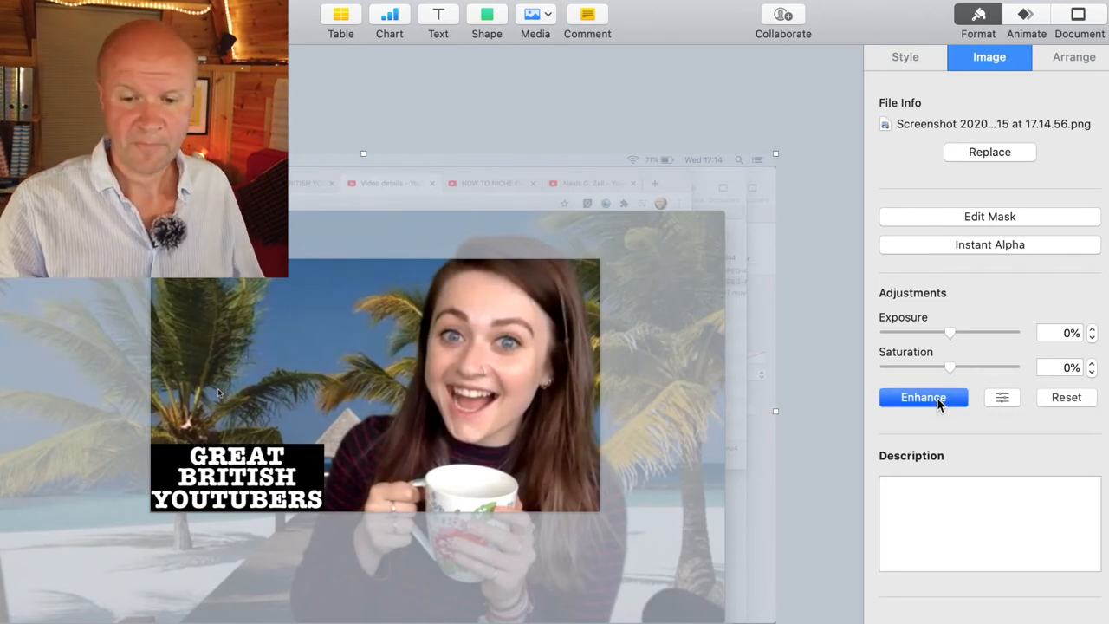
{"action": "mouse_move", "coordinate": [990, 341]}
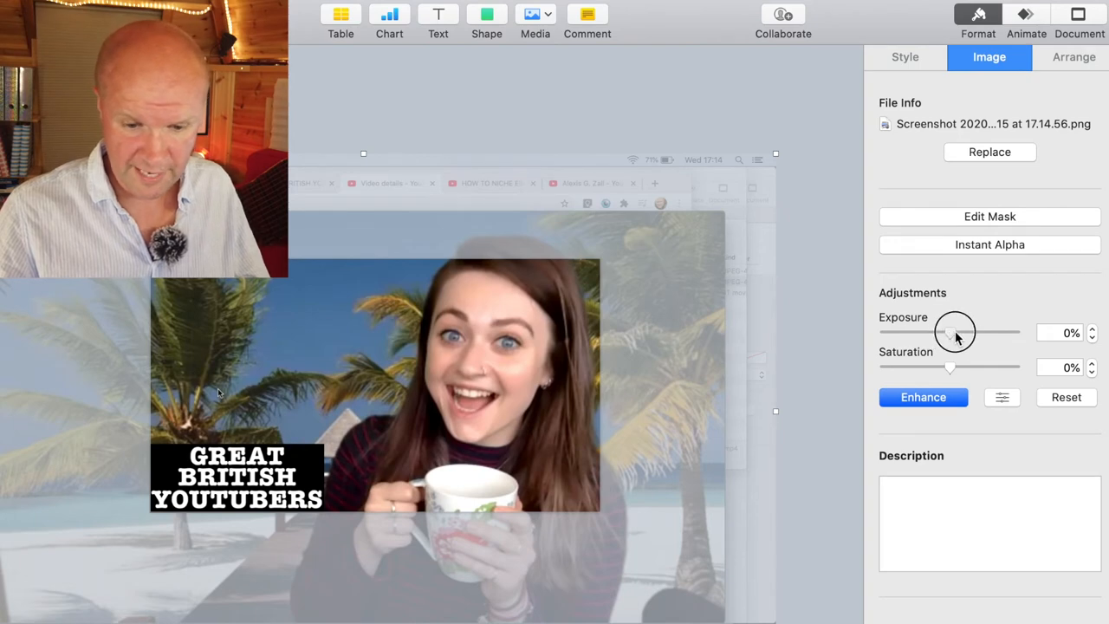
{"action": "left_click_drag", "start_coordinate": [953, 332], "coordinate": [1021, 332]}
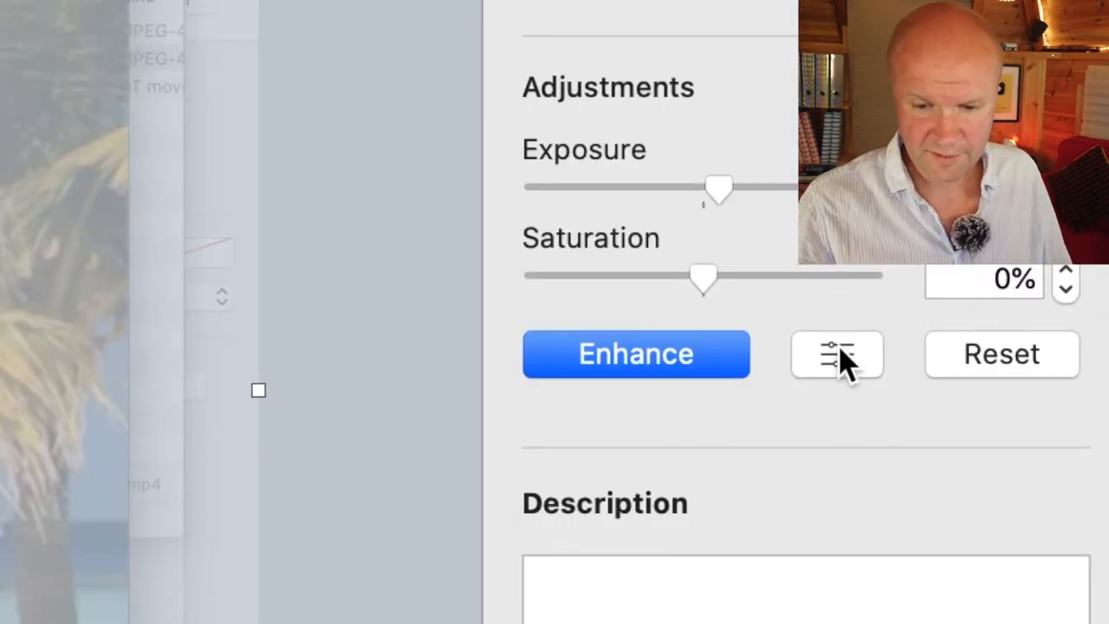
{"action": "mouse_move", "coordinate": [836, 355]}
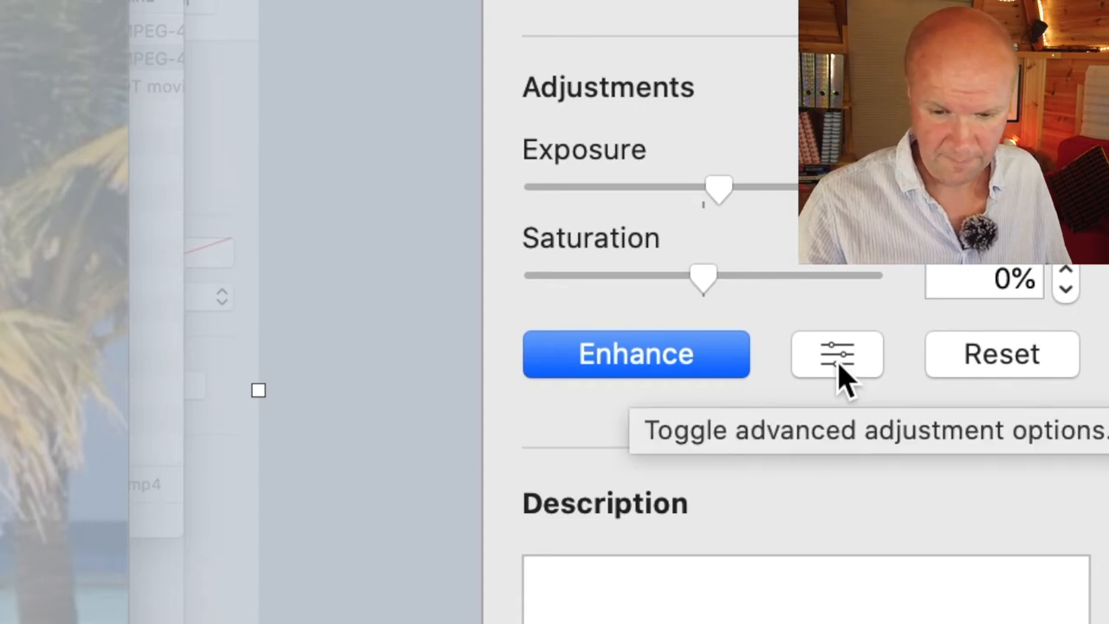
- In Adjust Image, raise Sharpness, reset it to zero, then reapply sharpening
{"action": "left_click", "coordinate": [836, 353]}
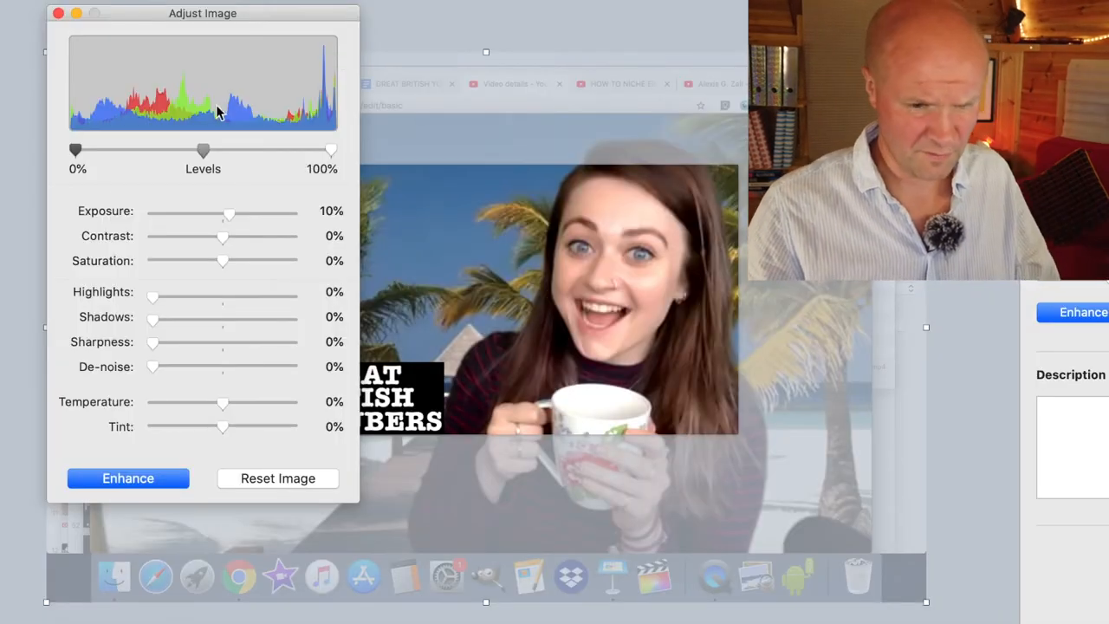
{"action": "mouse_move", "coordinate": [222, 299]}
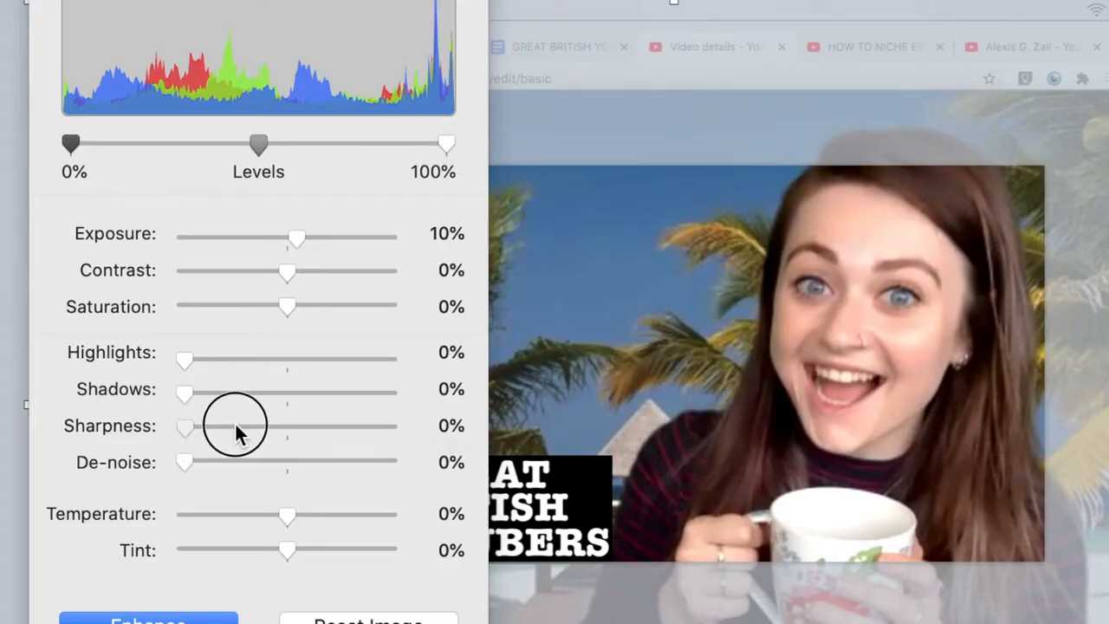
{"action": "left_click_drag", "start_coordinate": [185, 425], "coordinate": [239, 425]}
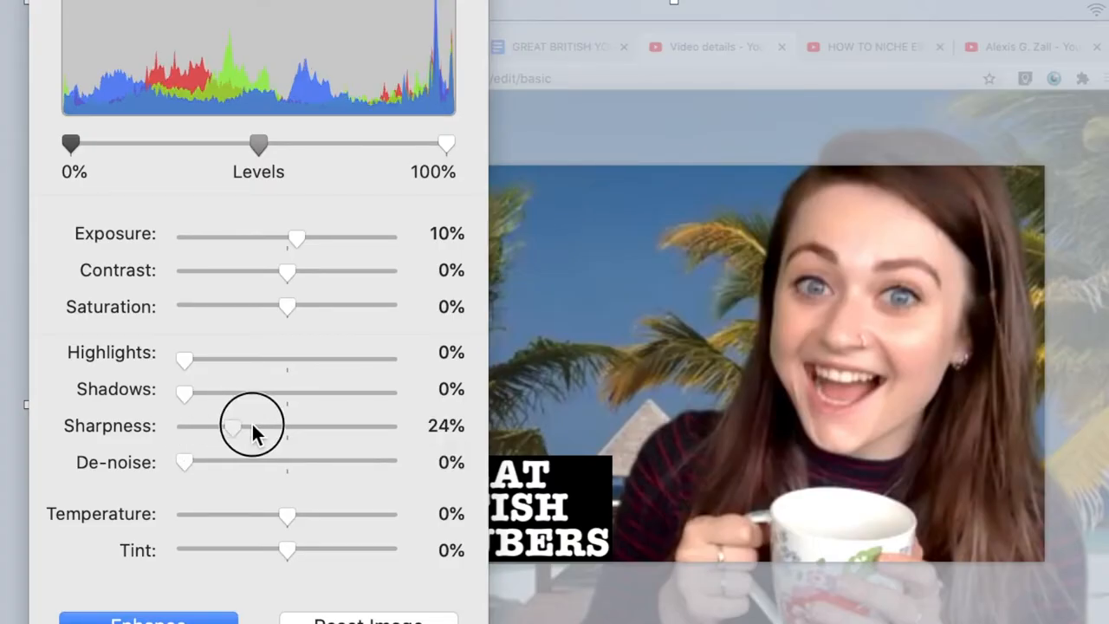
{"action": "left_click_drag", "start_coordinate": [234, 425], "coordinate": [264, 425]}
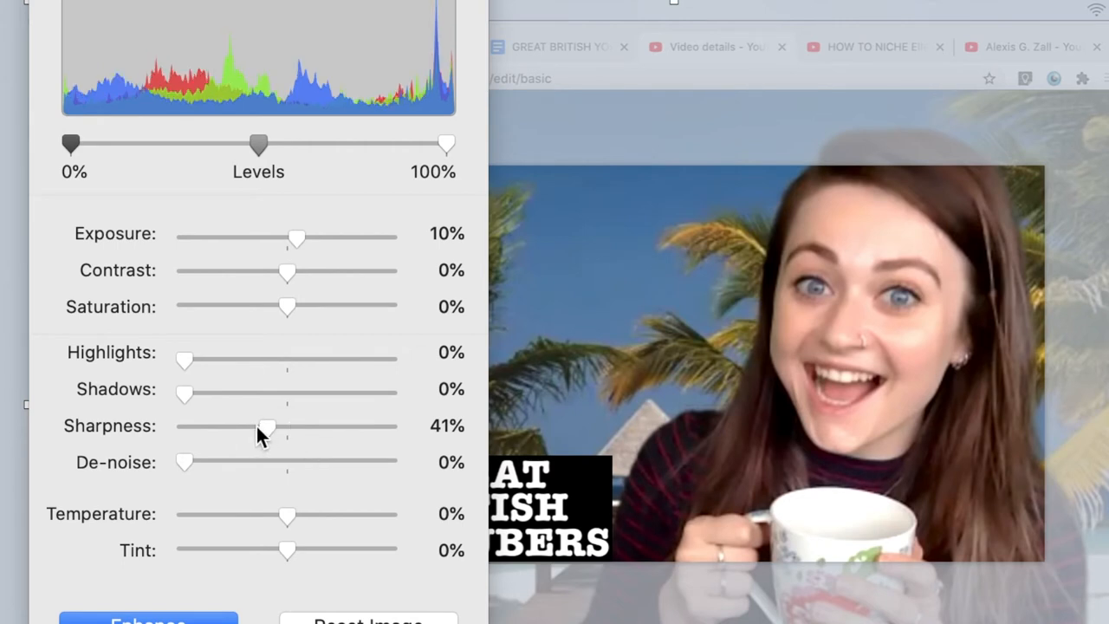
{"action": "left_click_drag", "start_coordinate": [267, 426], "coordinate": [321, 425]}
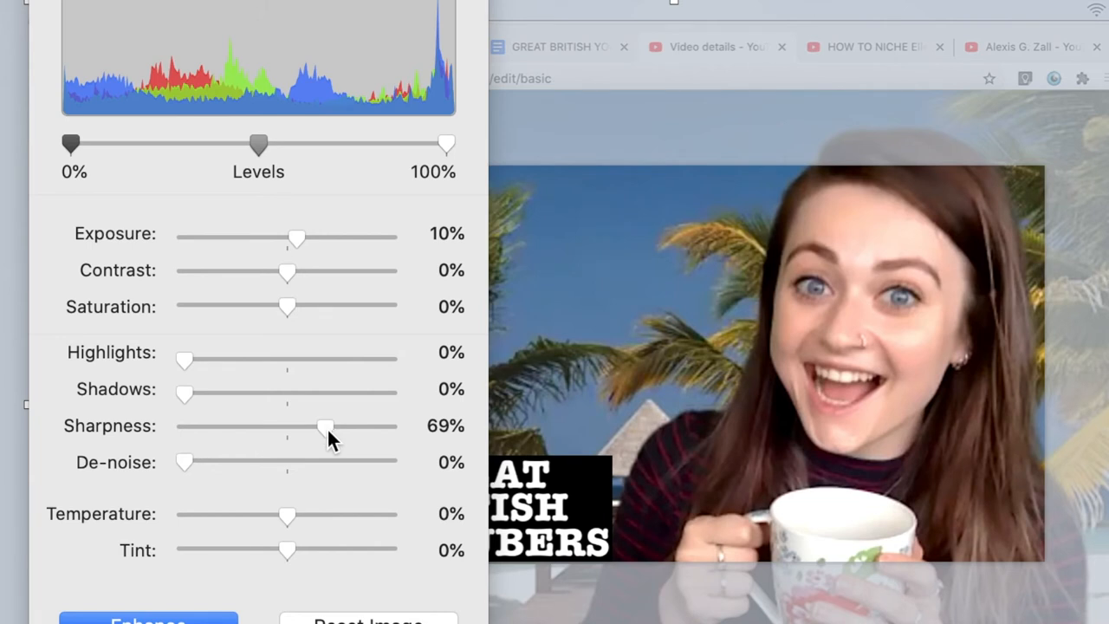
{"action": "left_click_drag", "start_coordinate": [325, 426], "coordinate": [182, 425]}
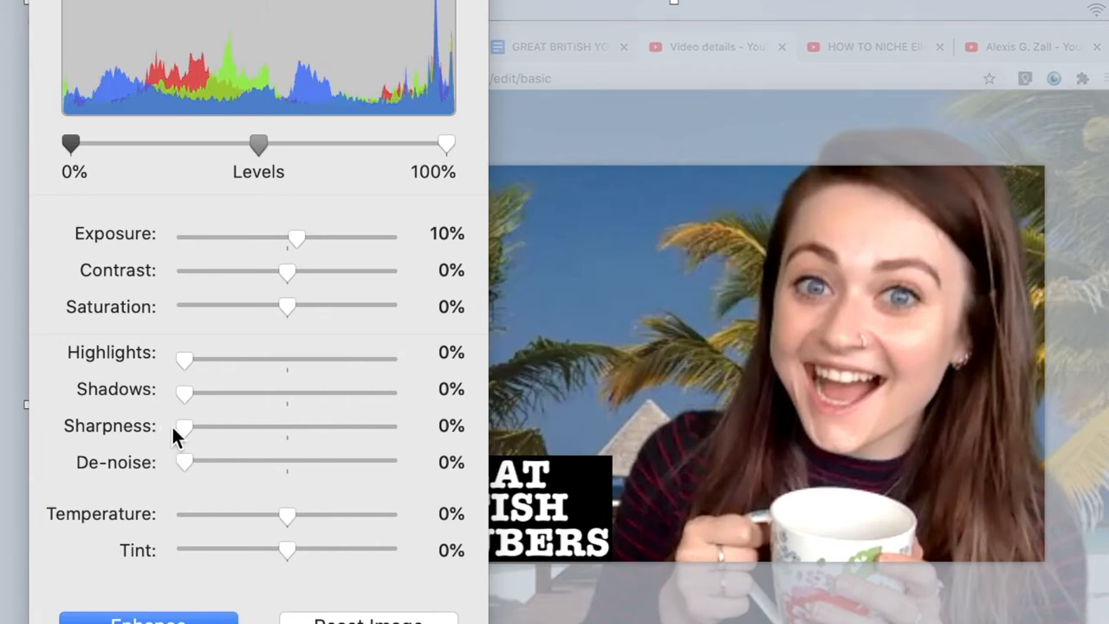
{"action": "left_click_drag", "start_coordinate": [183, 425], "coordinate": [376, 425]}
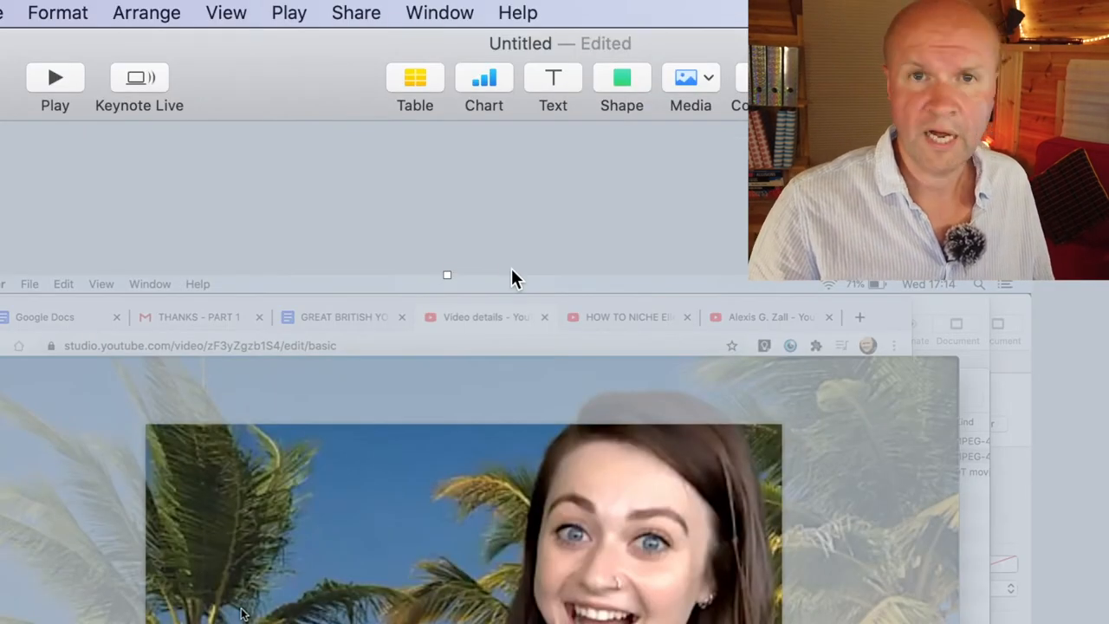
{"action": "mouse_move", "coordinate": [520, 212]}
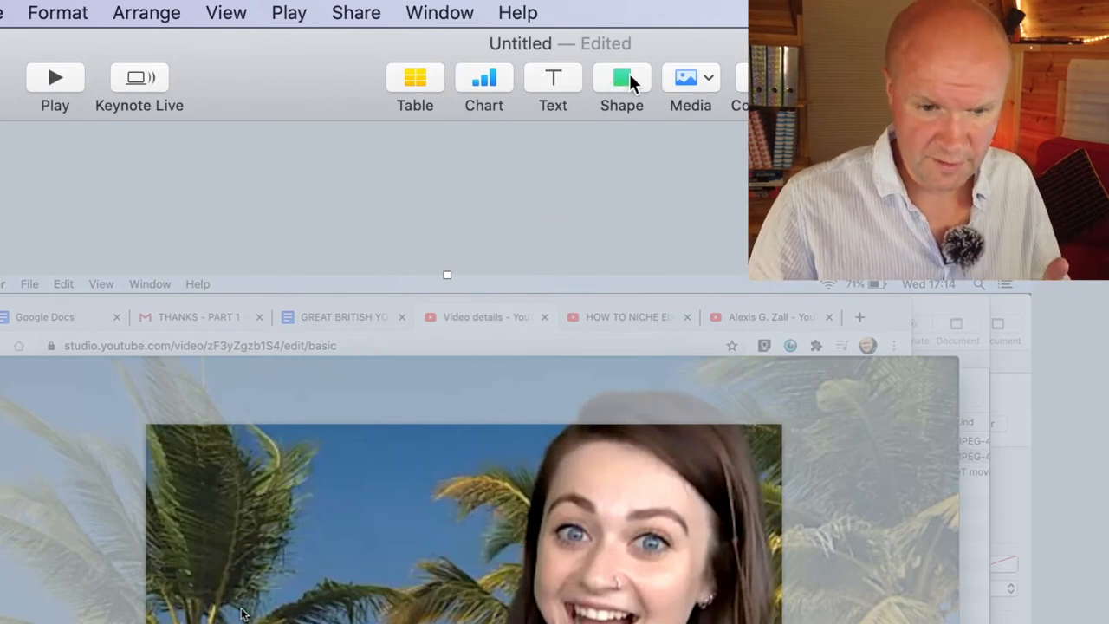
- Insert the horseshoe magnet from the Objects shapes, enlarge it over the photo, and fill it red
{"action": "left_click", "coordinate": [621, 78]}
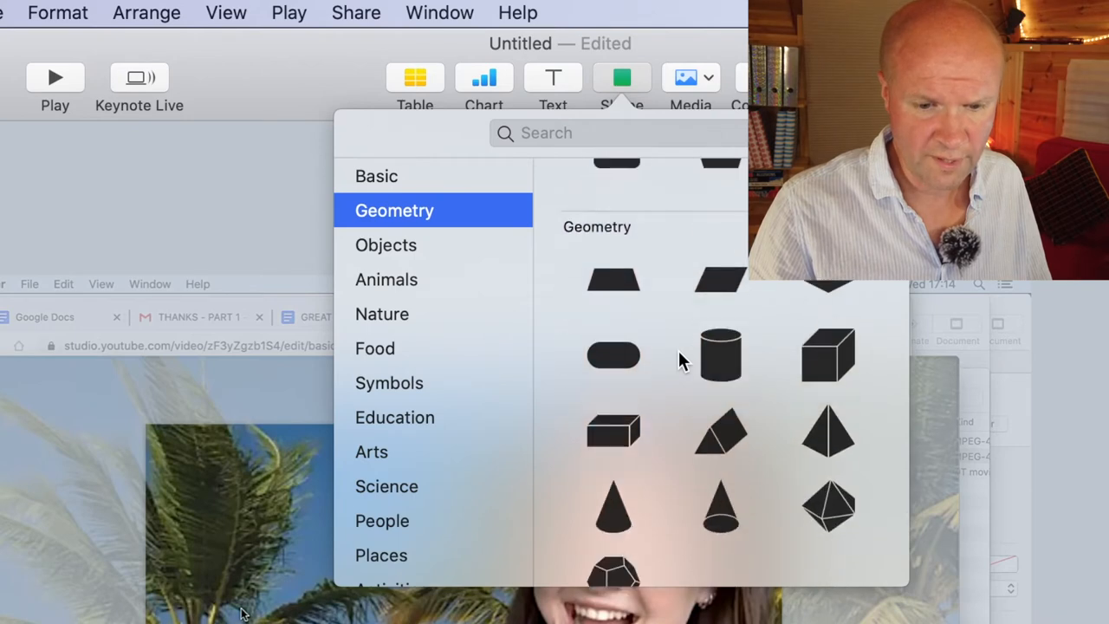
{"action": "left_click", "coordinate": [385, 244]}
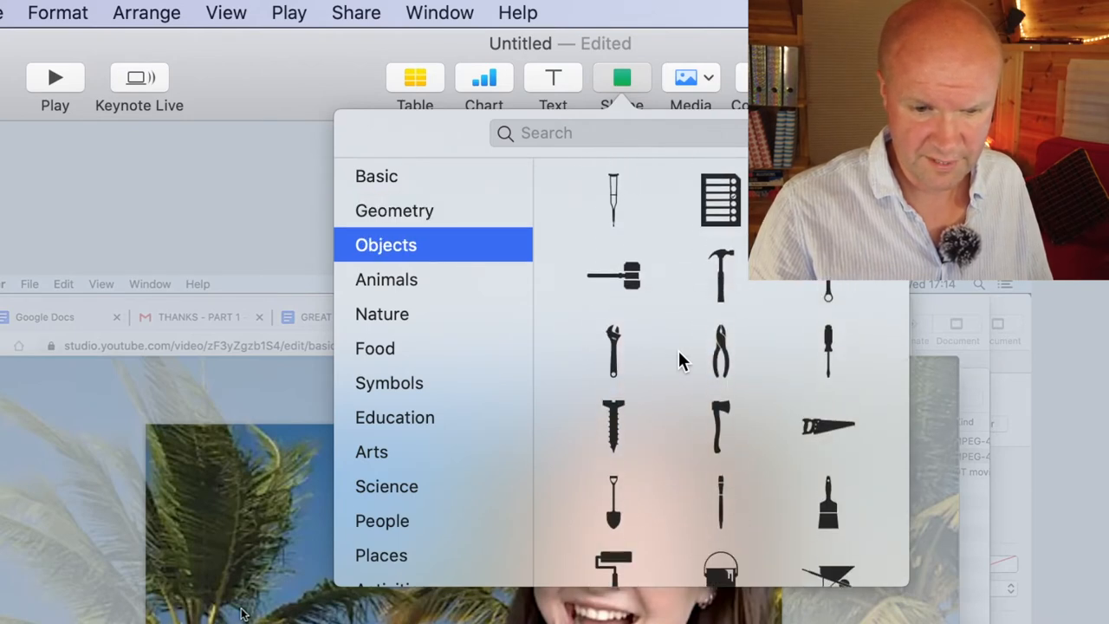
{"action": "scroll", "scroll_direction": "down", "scroll_amount": 3}
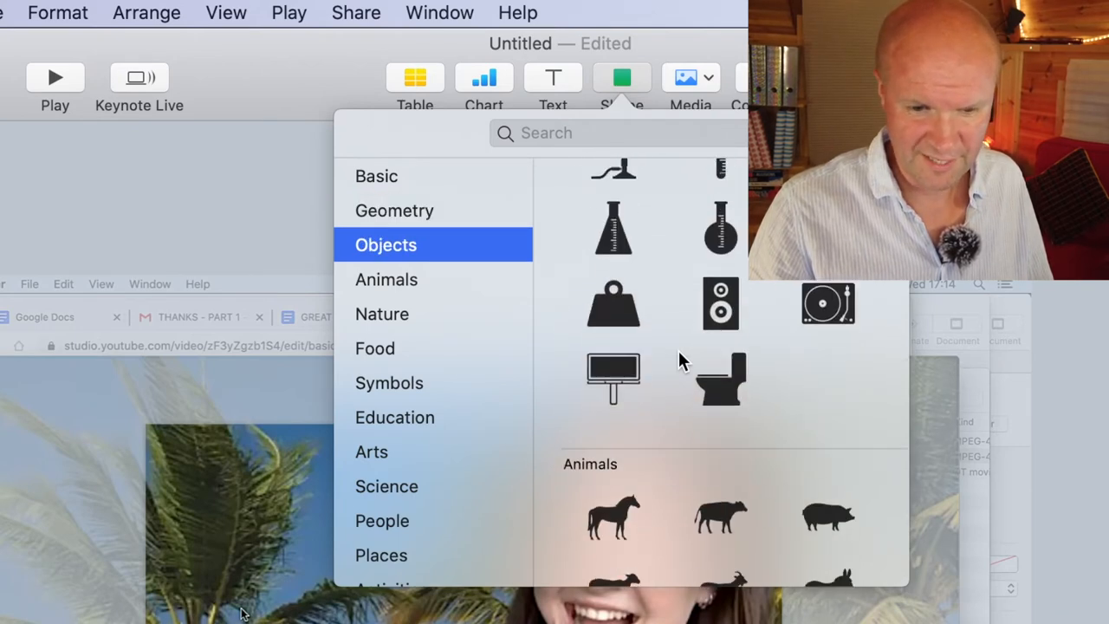
{"action": "scroll", "scroll_direction": "down", "scroll_amount": 3}
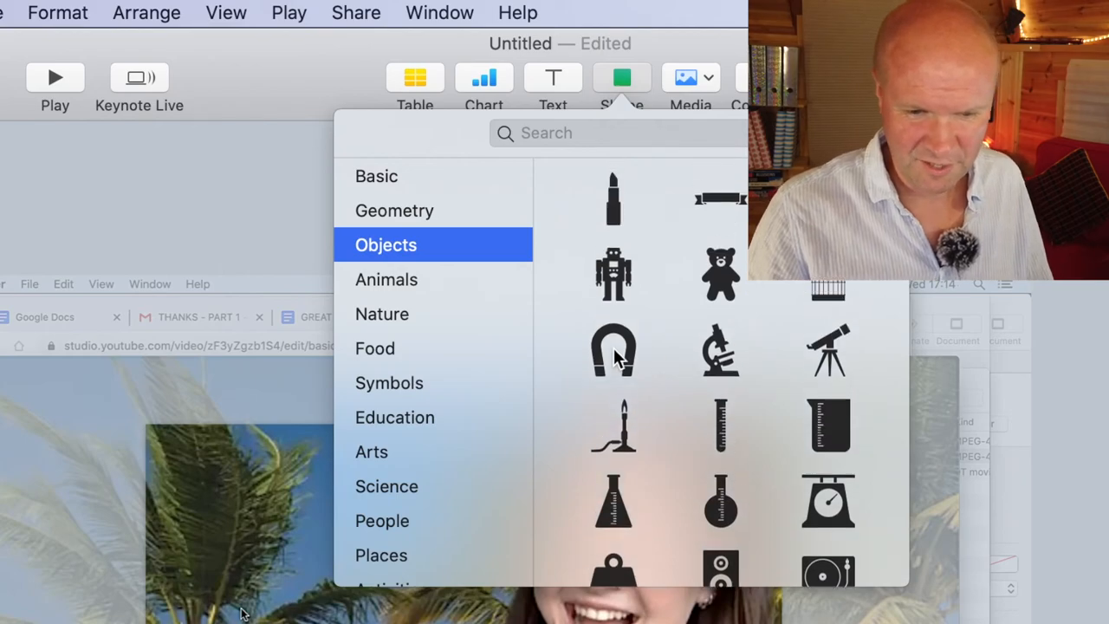
{"action": "left_click", "coordinate": [613, 351]}
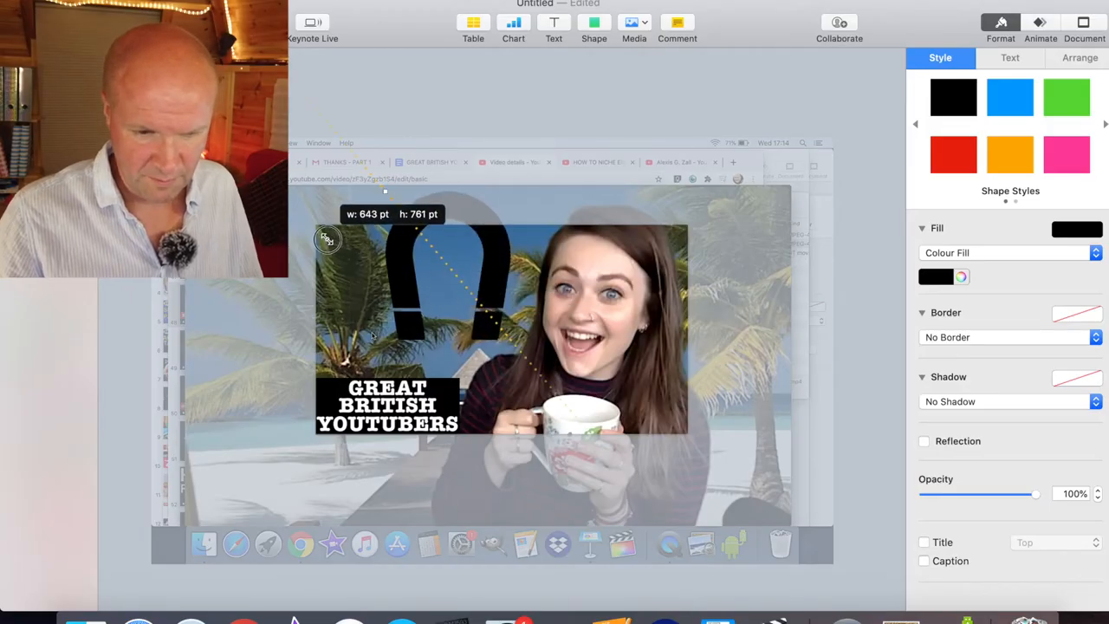
{"action": "left_click_drag", "start_coordinate": [327, 239], "coordinate": [498, 312]}
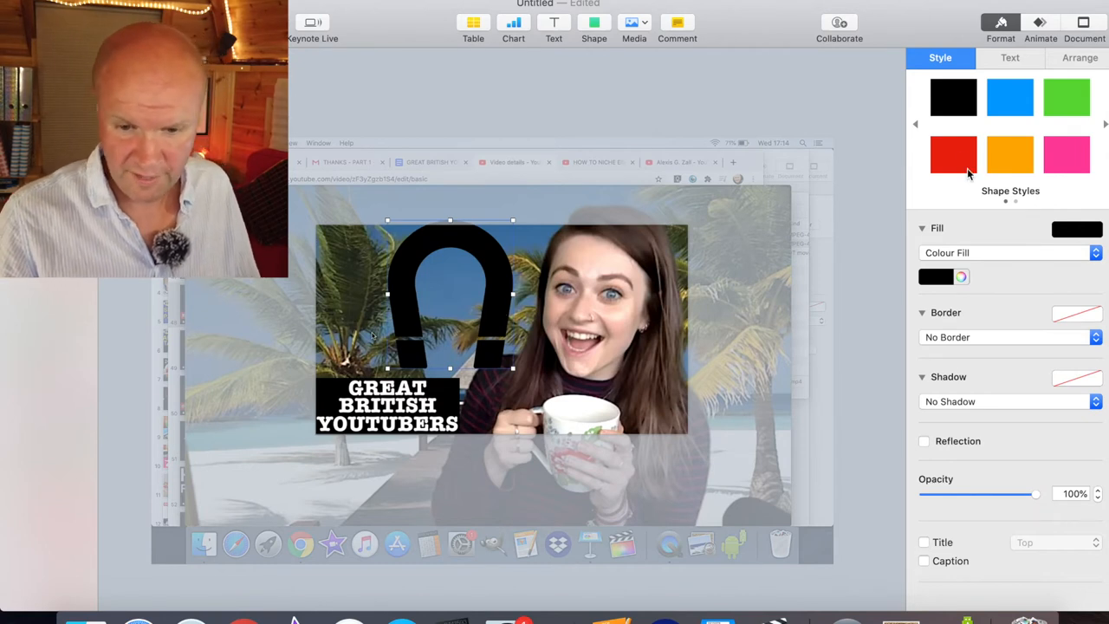
{"action": "left_click", "coordinate": [953, 154]}
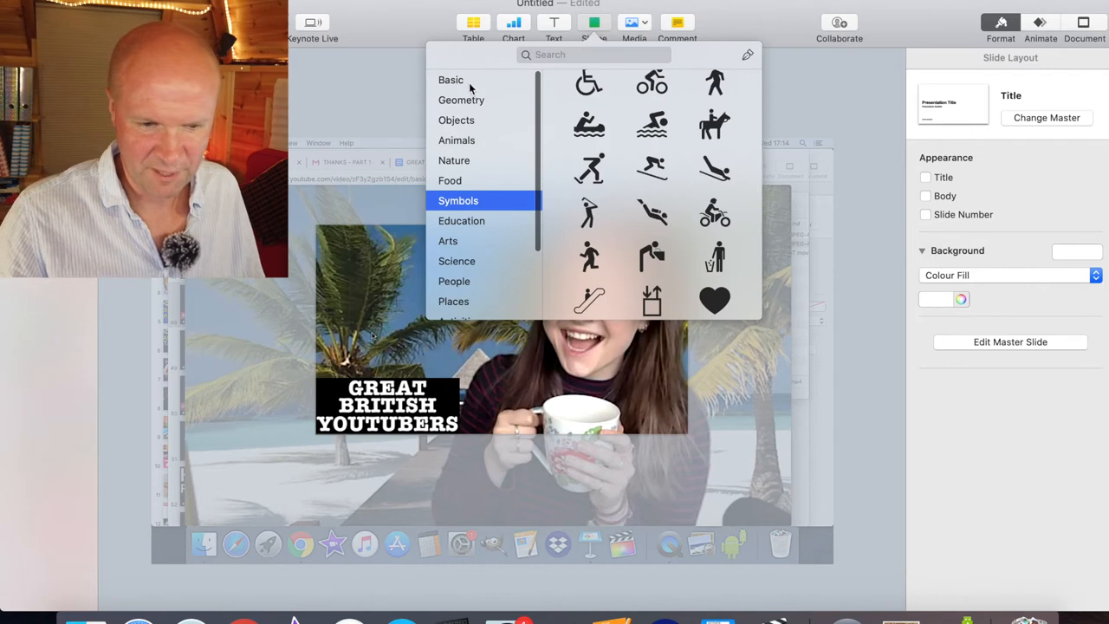
- Fill the black rectangle above the logo red and draw a text box across it
{"action": "left_click", "coordinate": [450, 80]}
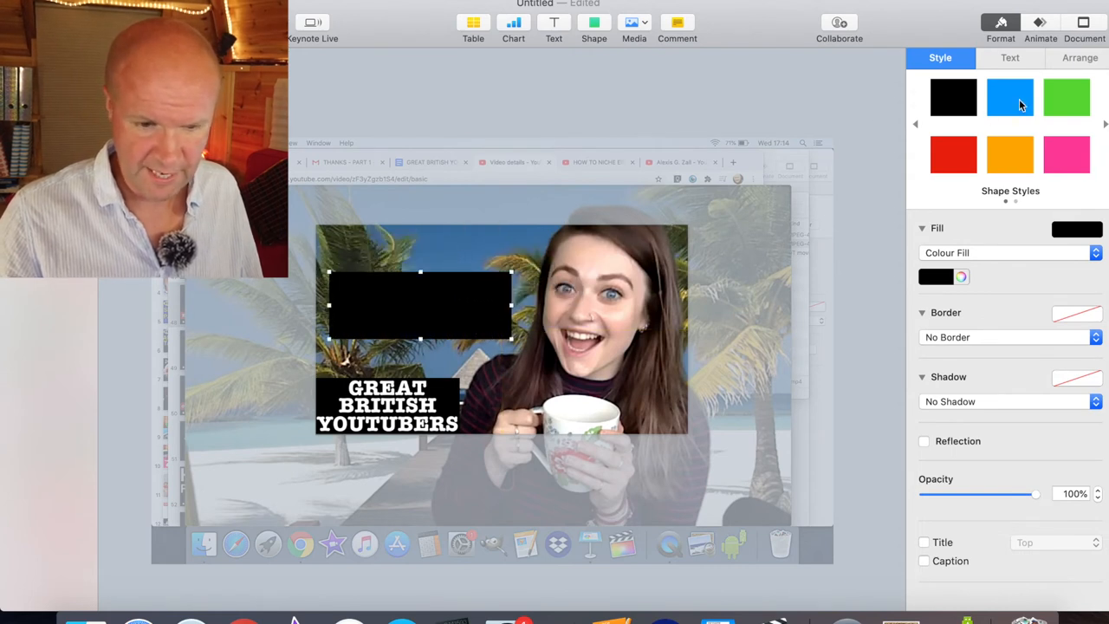
{"action": "left_click", "coordinate": [1009, 154]}
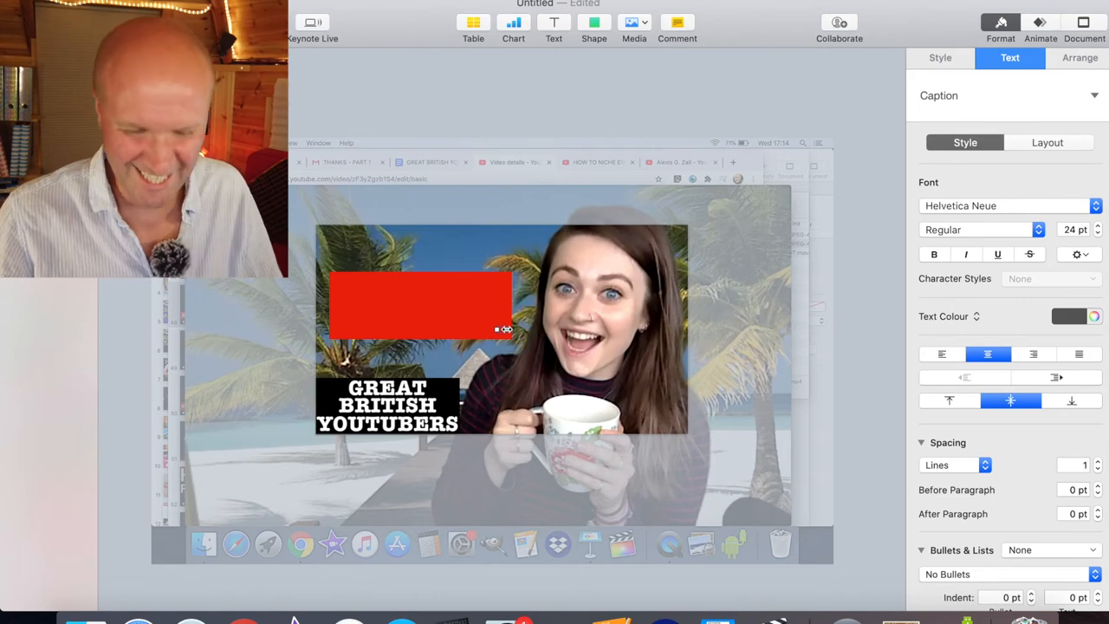
{"action": "left_click_drag", "start_coordinate": [496, 328], "coordinate": [577, 336]}
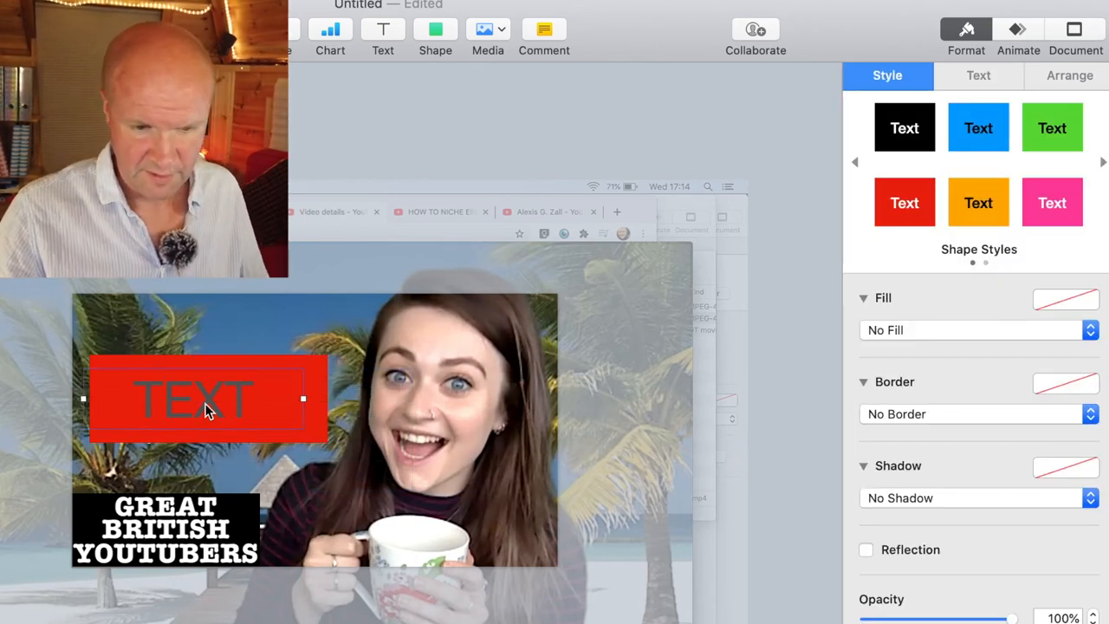
- Type HELLO into the text box and colour the text yellow
{"action": "type", "text": "HELLO"}
{"action": "type", "text": "400"}
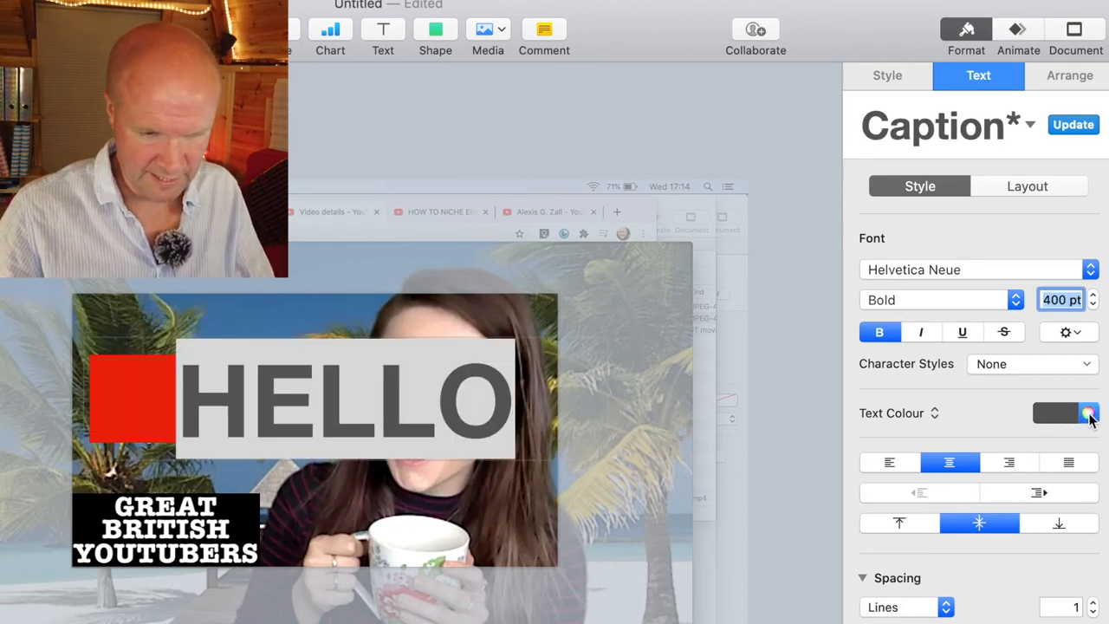
{"action": "left_click", "coordinate": [1088, 413]}
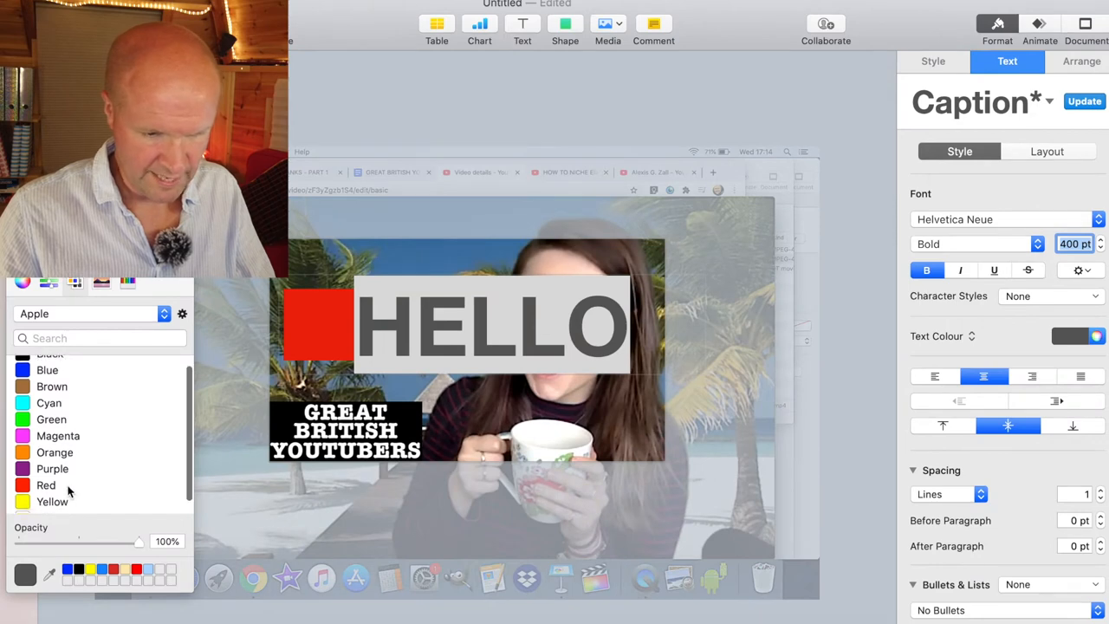
{"action": "left_click", "coordinate": [52, 502]}
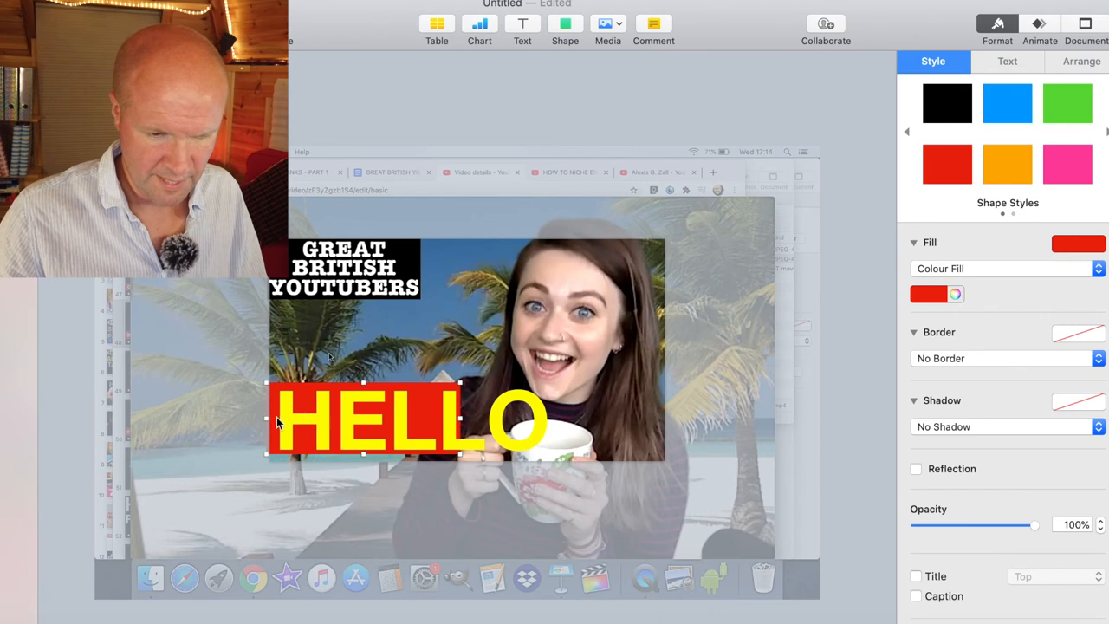
- Drag the HELLO block to the photo's bottom-left corner
{"action": "left_click_drag", "start_coordinate": [363, 418], "coordinate": [303, 430]}
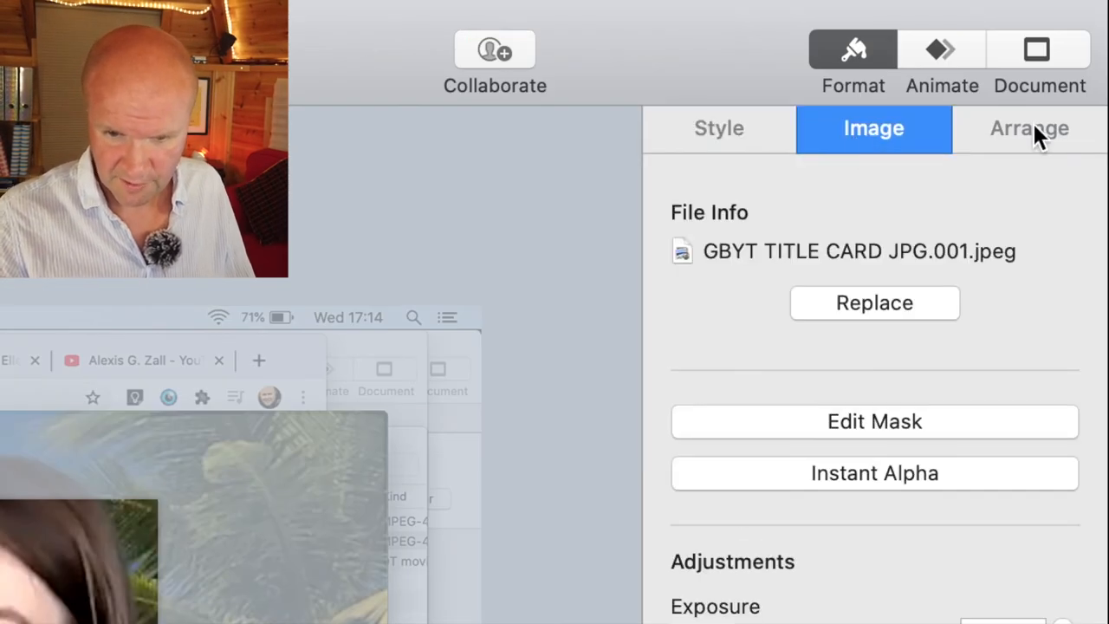
- Send the selected logo image back one layer using the Arrange options
{"action": "left_click", "coordinate": [1028, 128]}
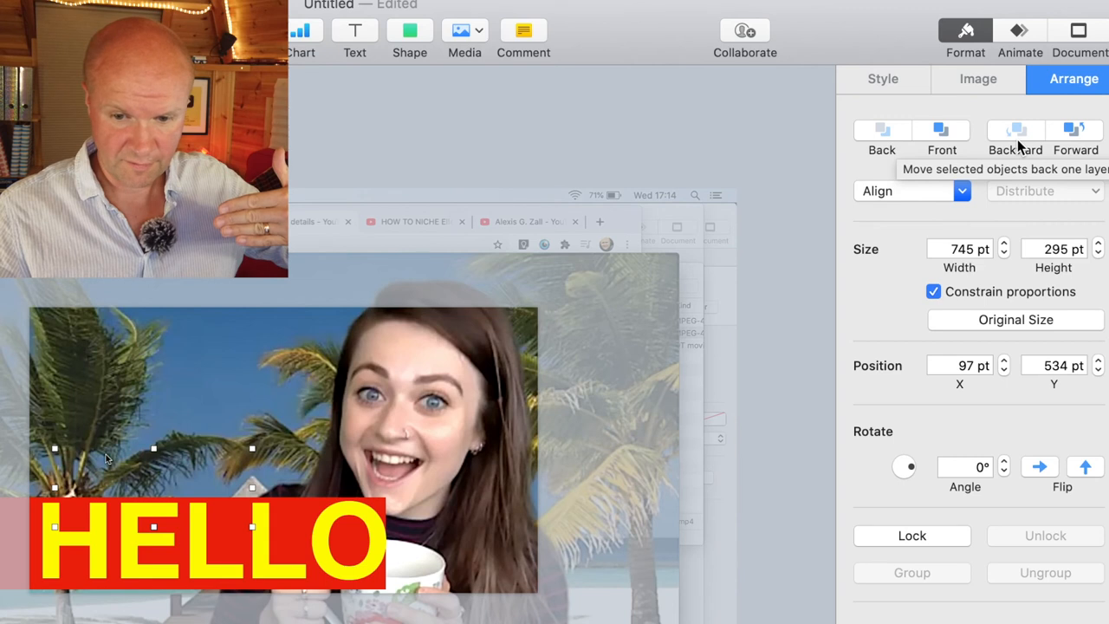
{"action": "left_click", "coordinate": [1075, 134]}
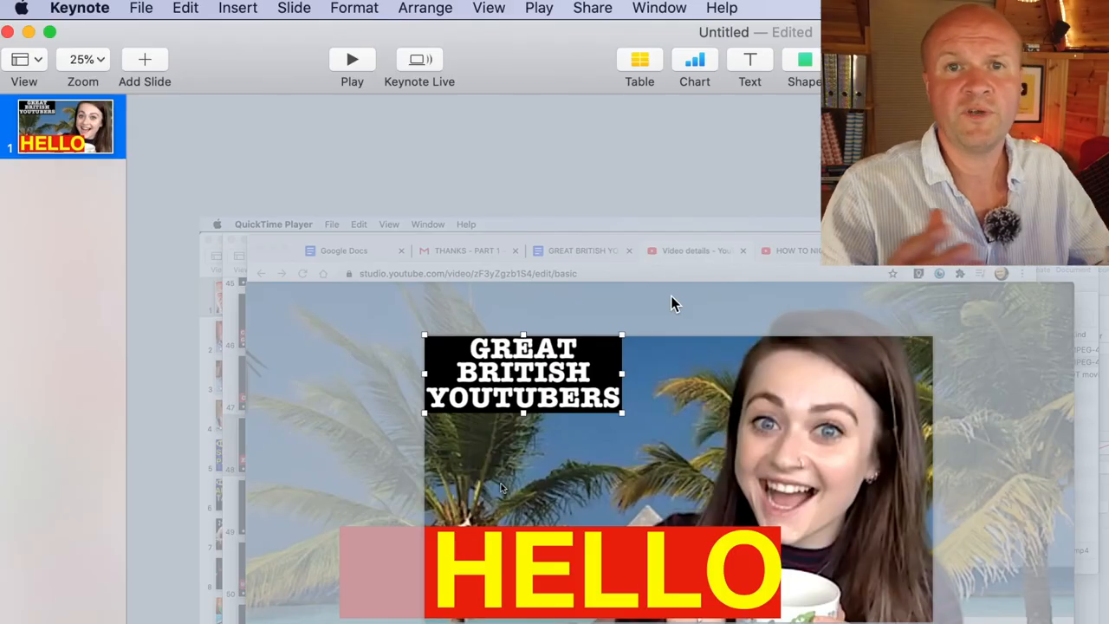
{"action": "mouse_move", "coordinate": [476, 224]}
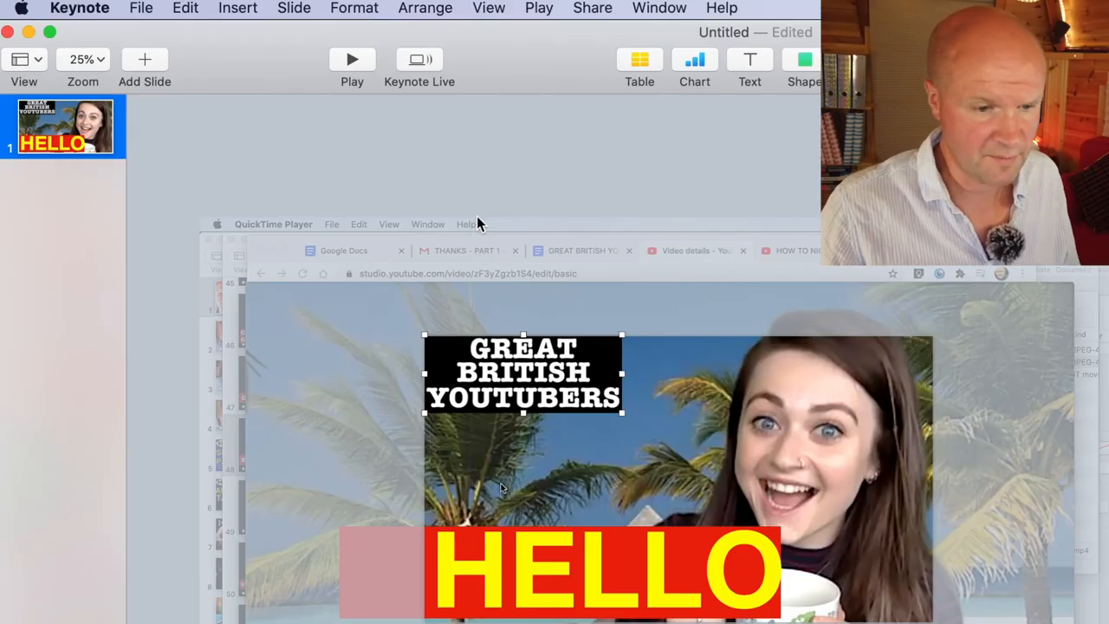
- Export slide 1 only as a high-quality JPEG image
{"action": "left_click", "coordinate": [140, 8]}
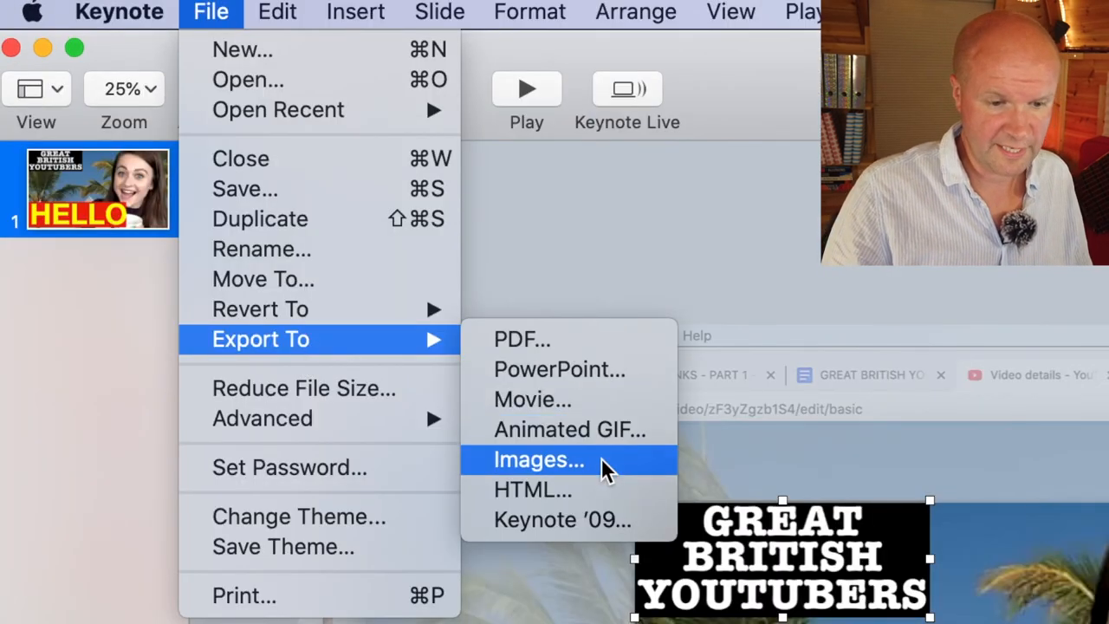
{"action": "left_click", "coordinate": [538, 459]}
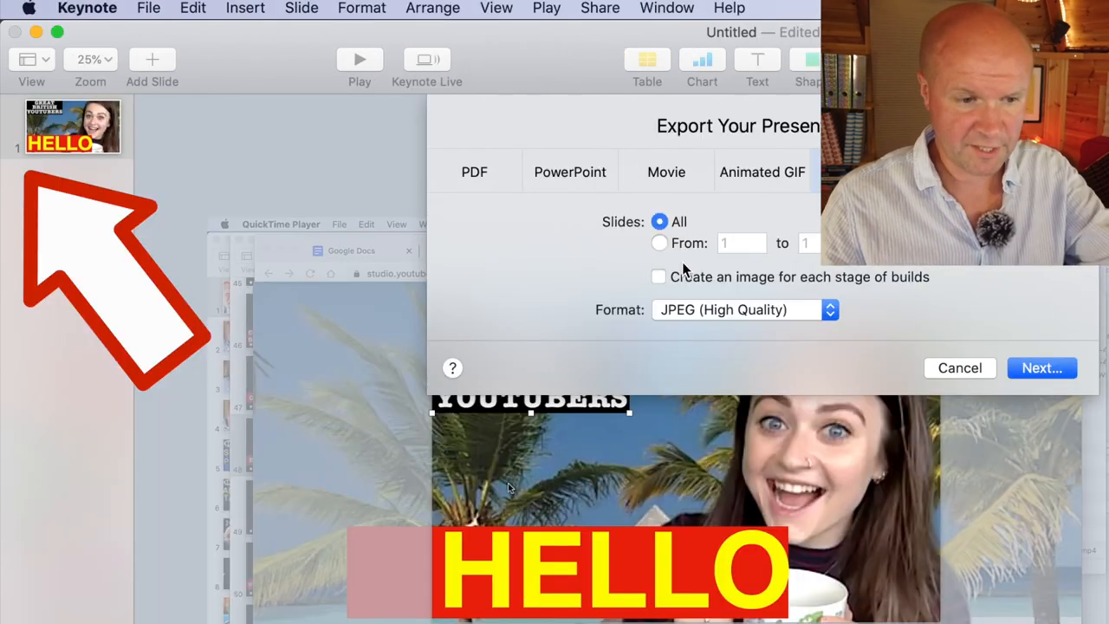
{"action": "left_click", "coordinate": [659, 242]}
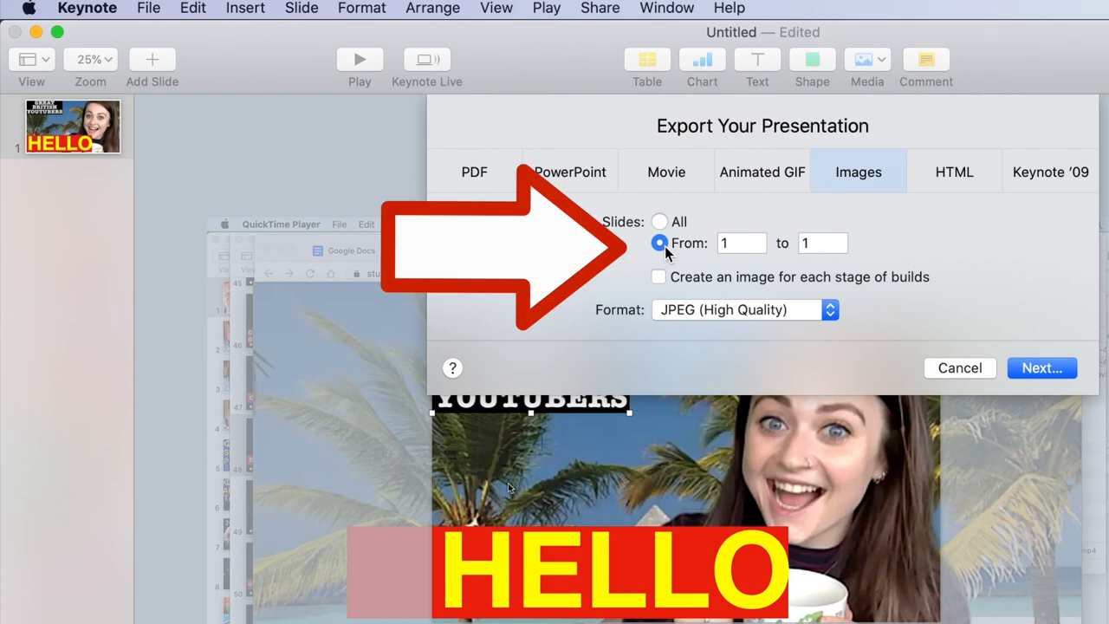
{"action": "mouse_move", "coordinate": [934, 273]}
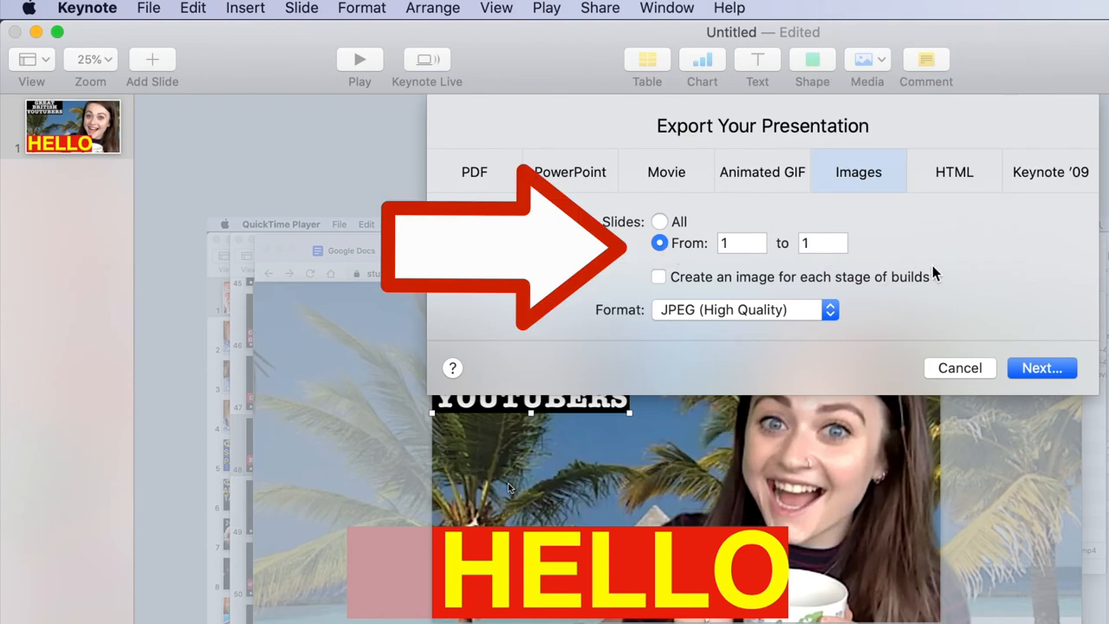
{"action": "left_click", "coordinate": [1041, 367]}
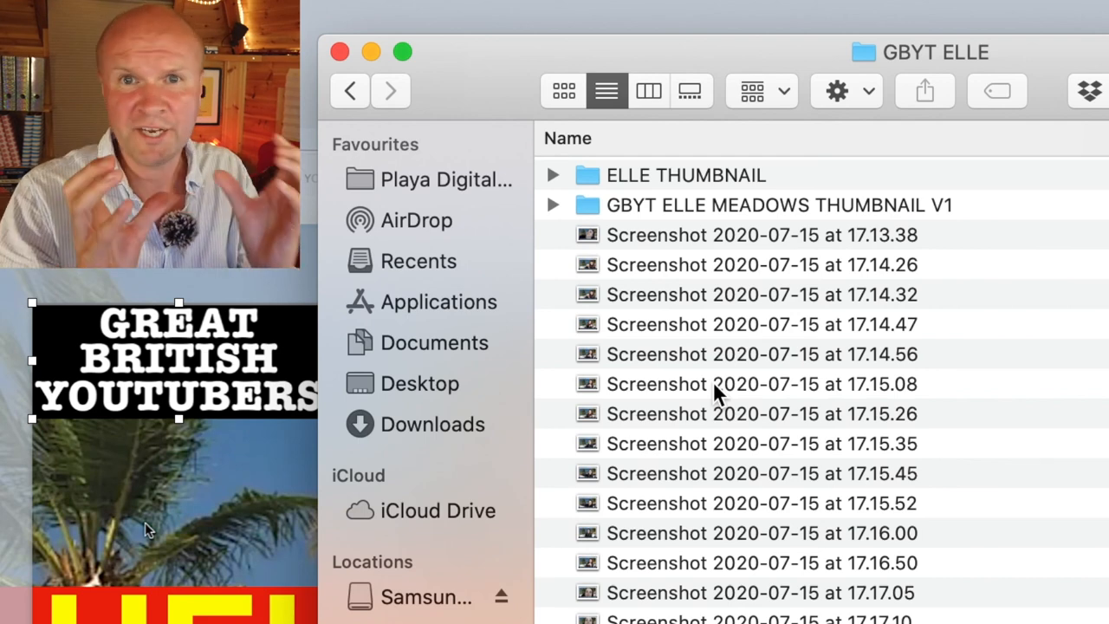
- Select a screenshot file in the GBYT ELLE folder
{"action": "left_click", "coordinate": [685, 174]}
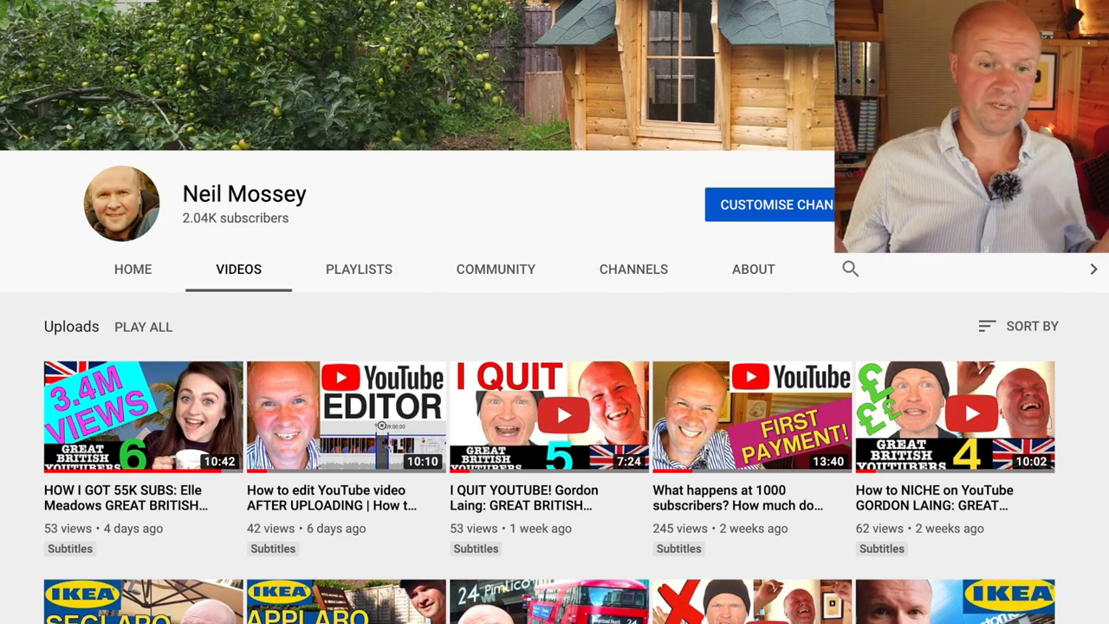
{"action": "scroll", "scroll_direction": "down", "scroll_amount": 3}
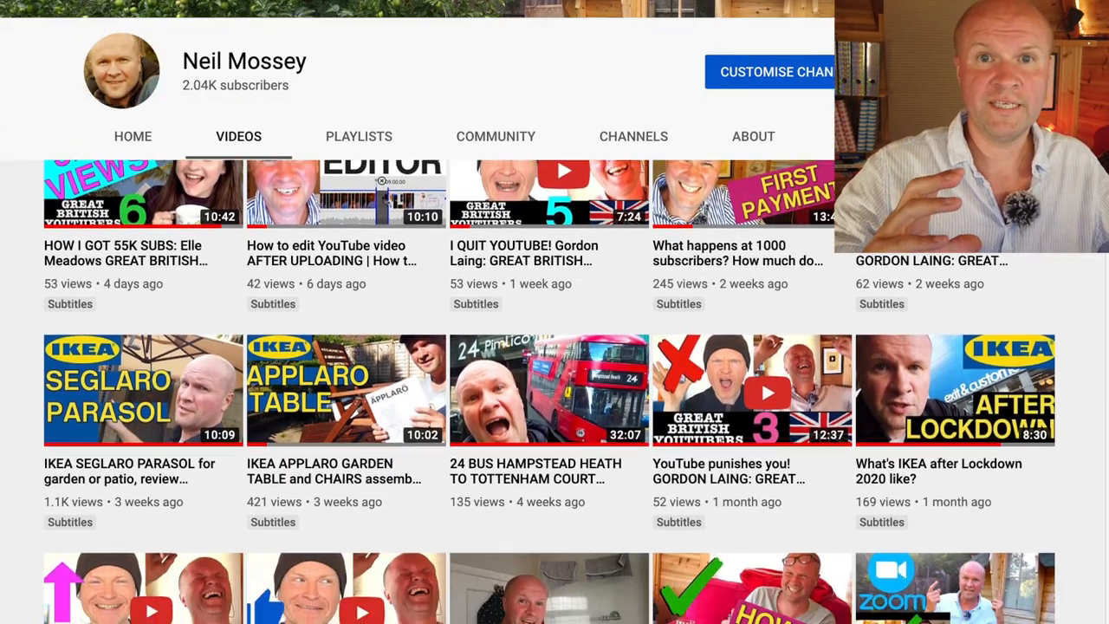
{"action": "scroll", "scroll_direction": "down", "scroll_amount": 3}
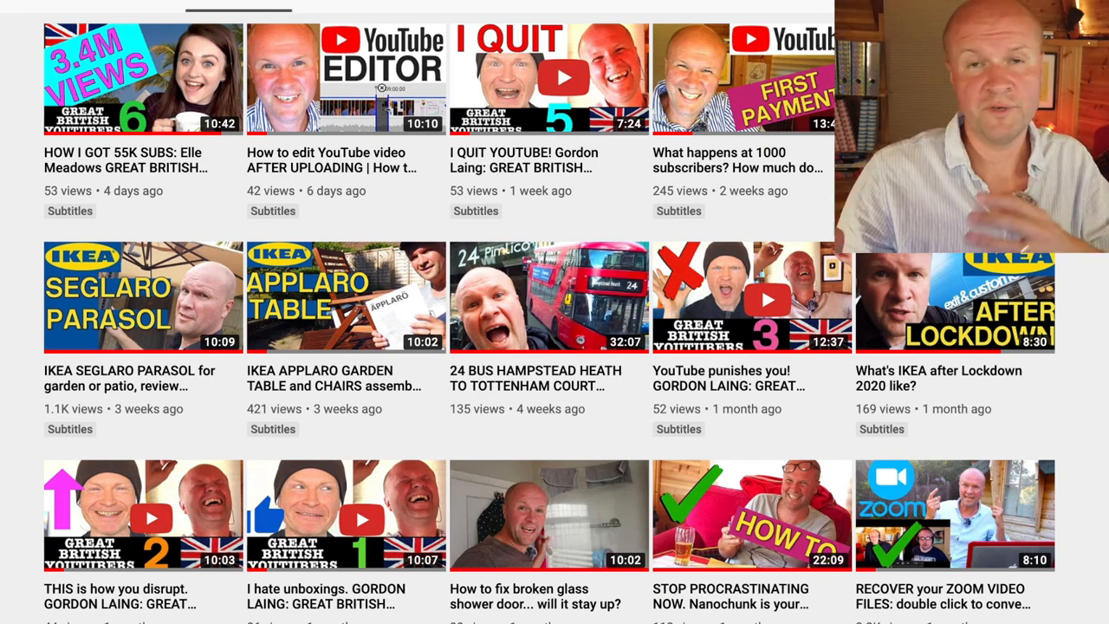
{"action": "scroll", "scroll_direction": "down", "scroll_amount": 3}
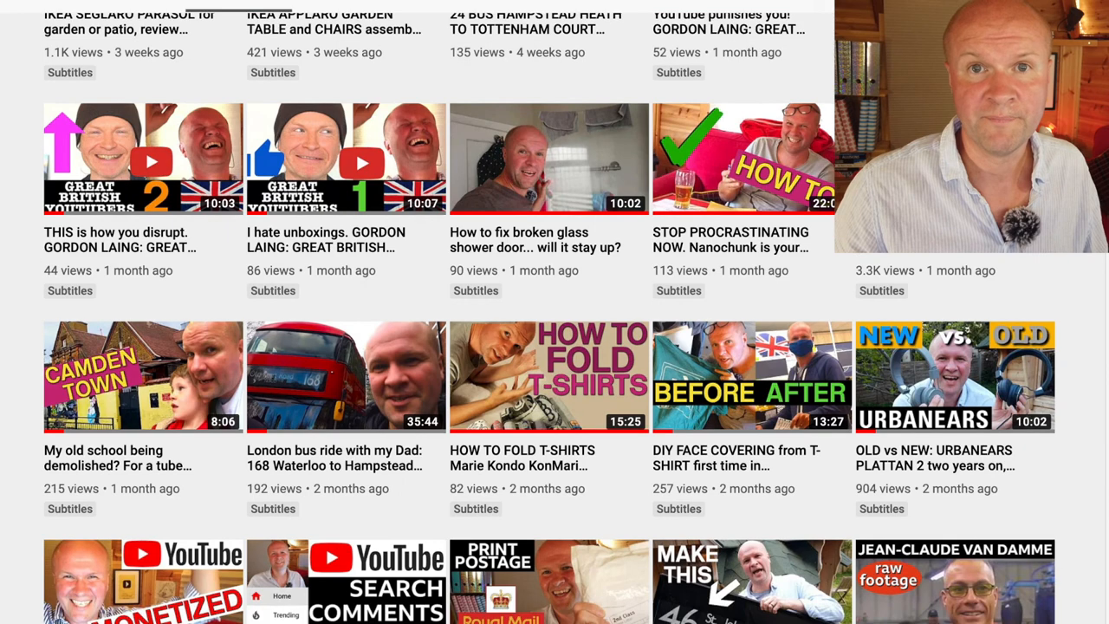
{"action": "scroll", "scroll_direction": "down", "scroll_amount": 3}
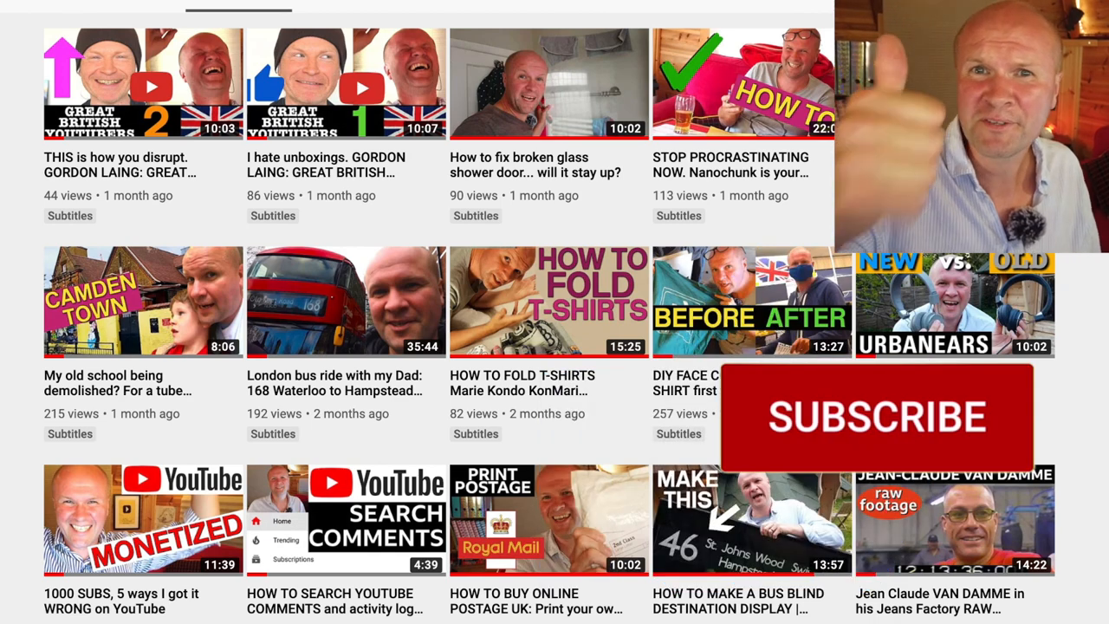
{"action": "left_click", "coordinate": [874, 416]}
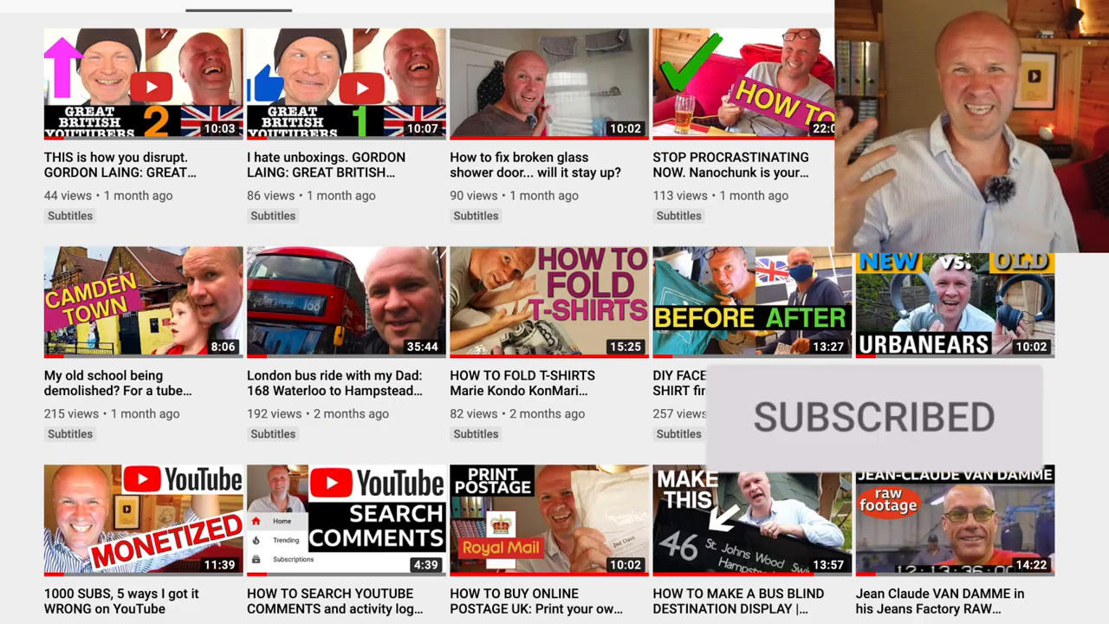